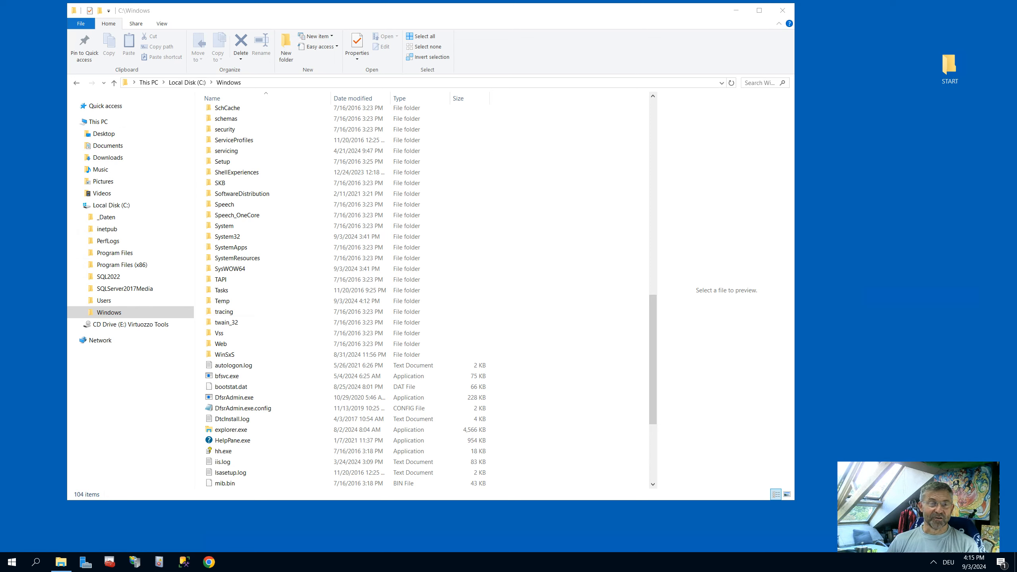
{"action": "mouse_move", "coordinate": [767, 54]}
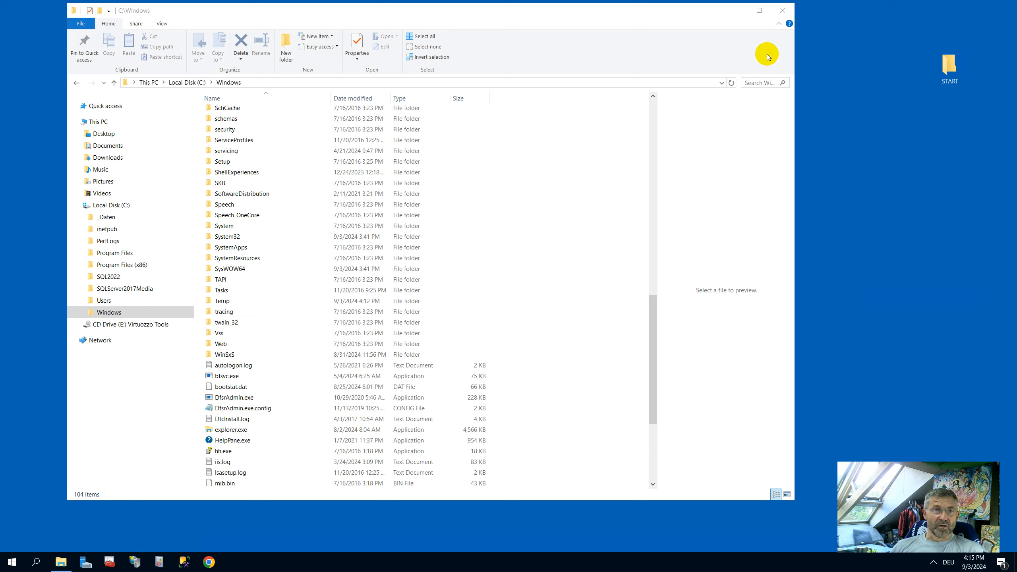
{"action": "mouse_move", "coordinate": [55, 110]}
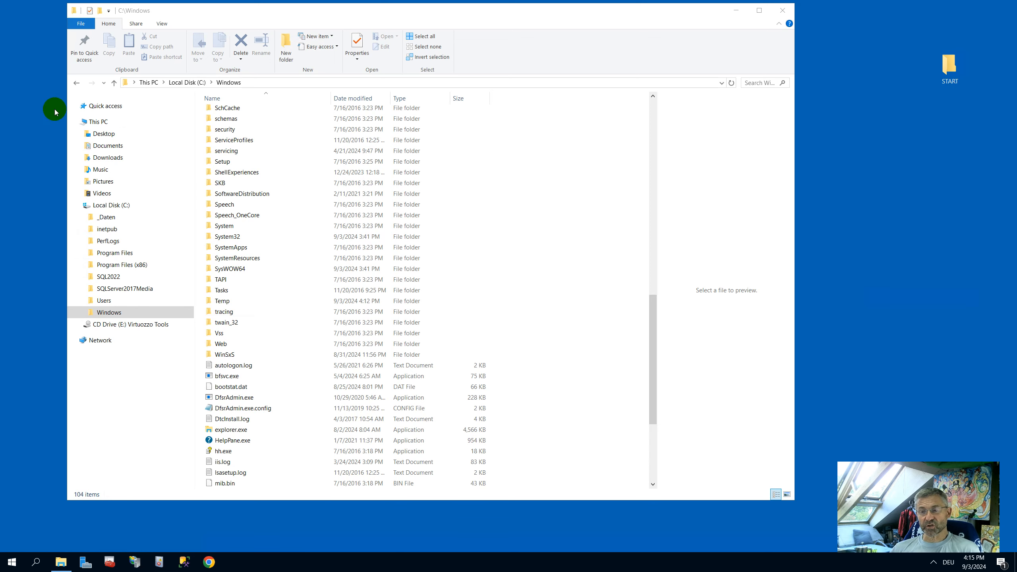
{"action": "mouse_move", "coordinate": [195, 279]}
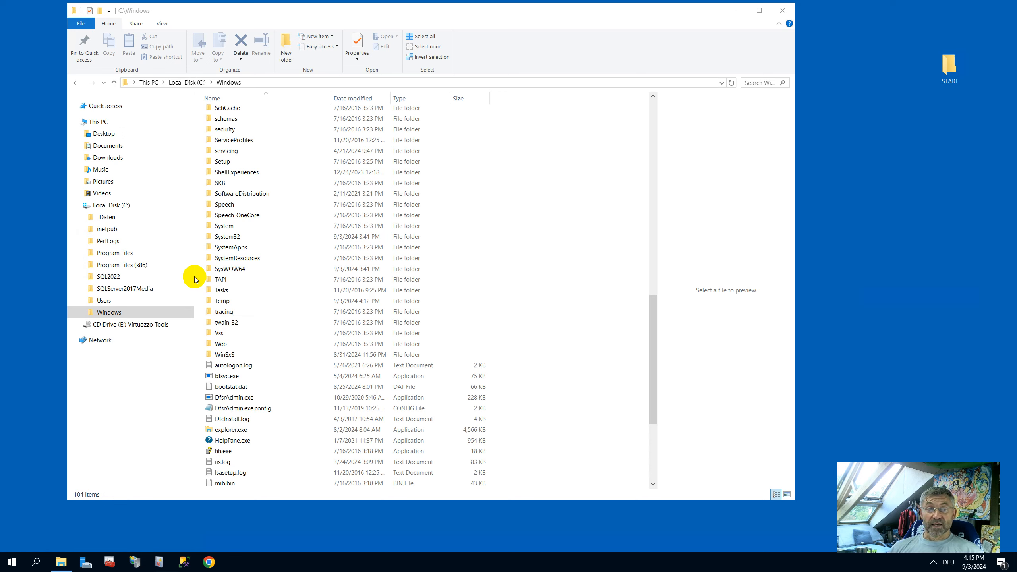
{"action": "mouse_move", "coordinate": [91, 323]}
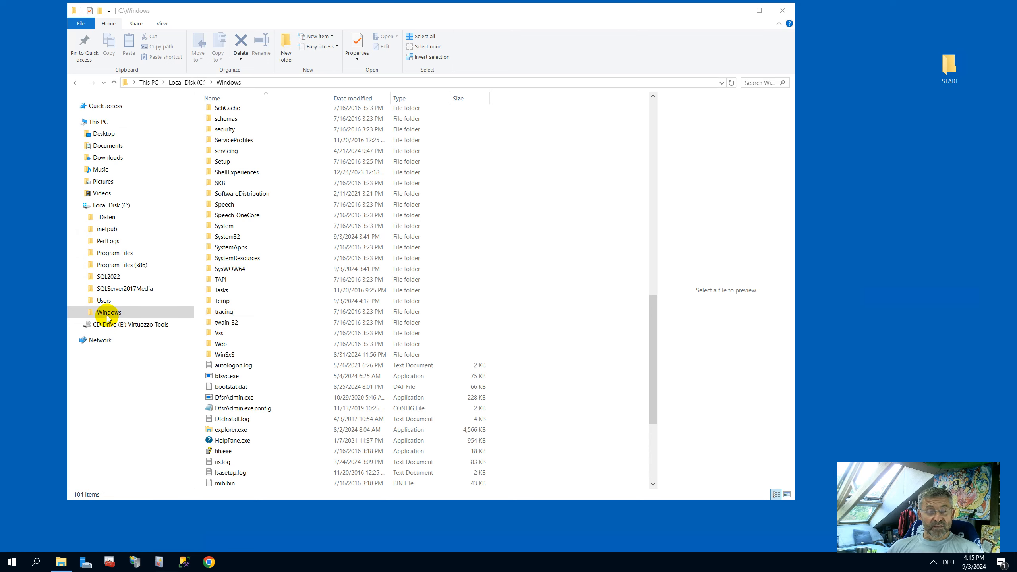
{"action": "mouse_move", "coordinate": [94, 191]}
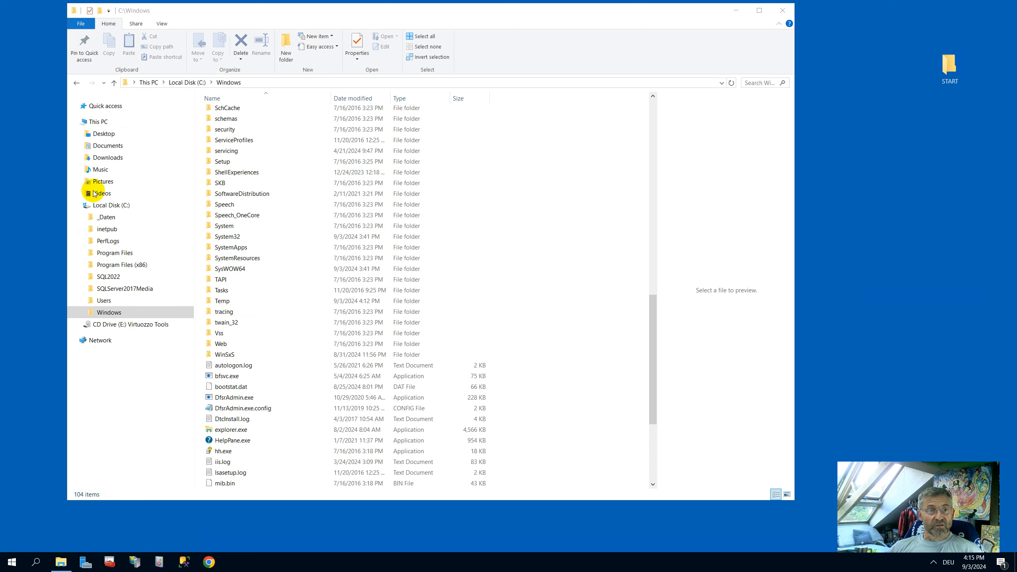
{"action": "mouse_move", "coordinate": [102, 205]}
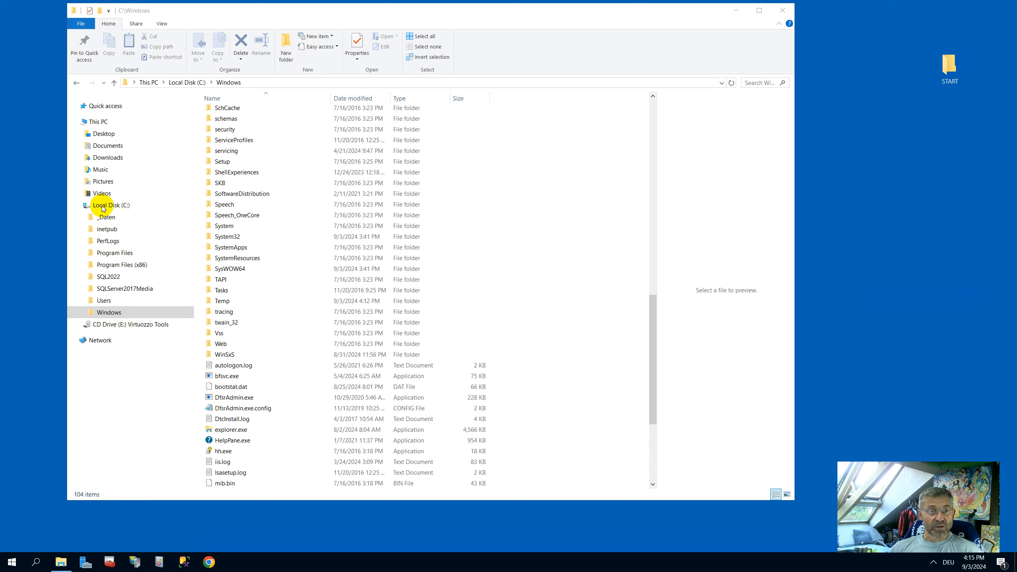
Scroll the C:\Windows folder list to the InputMethod–System32 range containing Microsoft.NET.
{"action": "scroll", "scroll_direction": "up", "scroll_amount": 3}
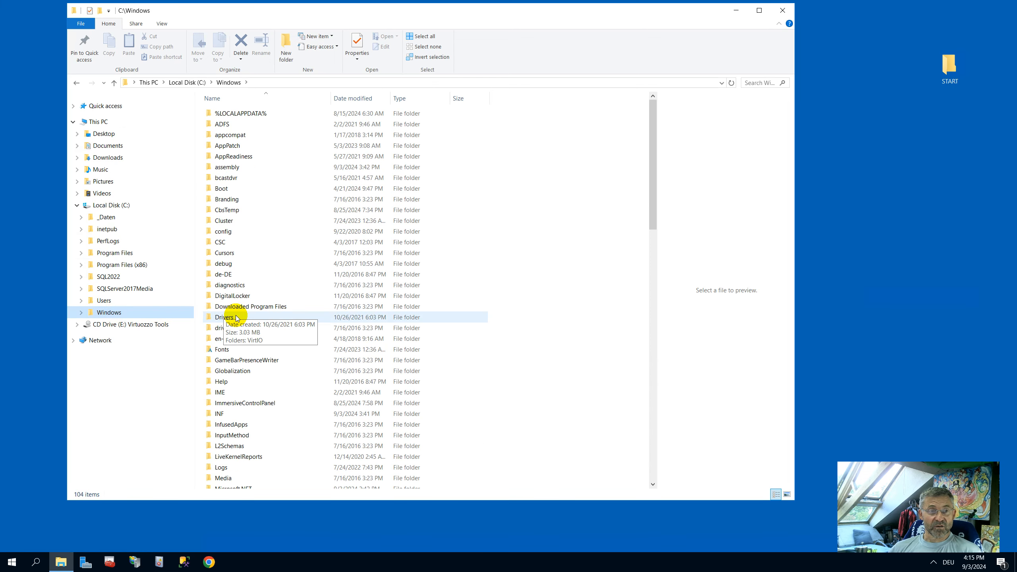
{"action": "scroll", "scroll_direction": "down", "scroll_amount": 3}
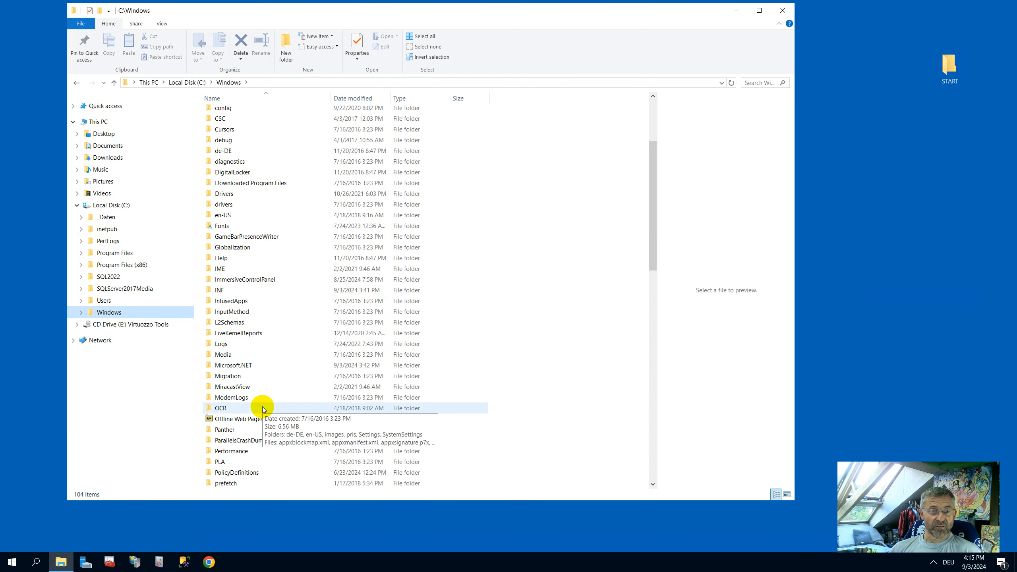
{"action": "scroll", "scroll_direction": "down", "scroll_amount": 3}
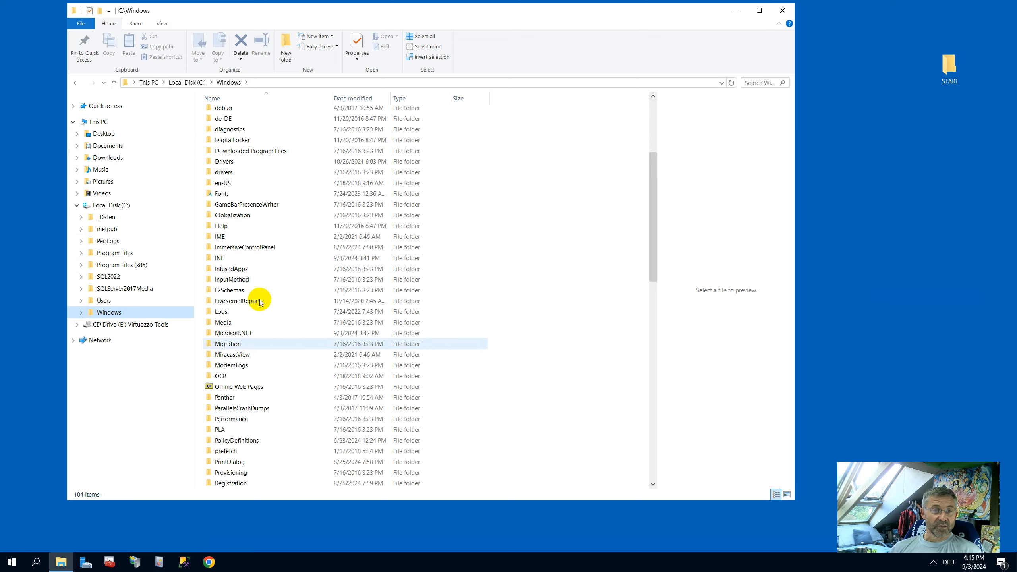
{"action": "scroll", "scroll_direction": "up", "scroll_amount": 3}
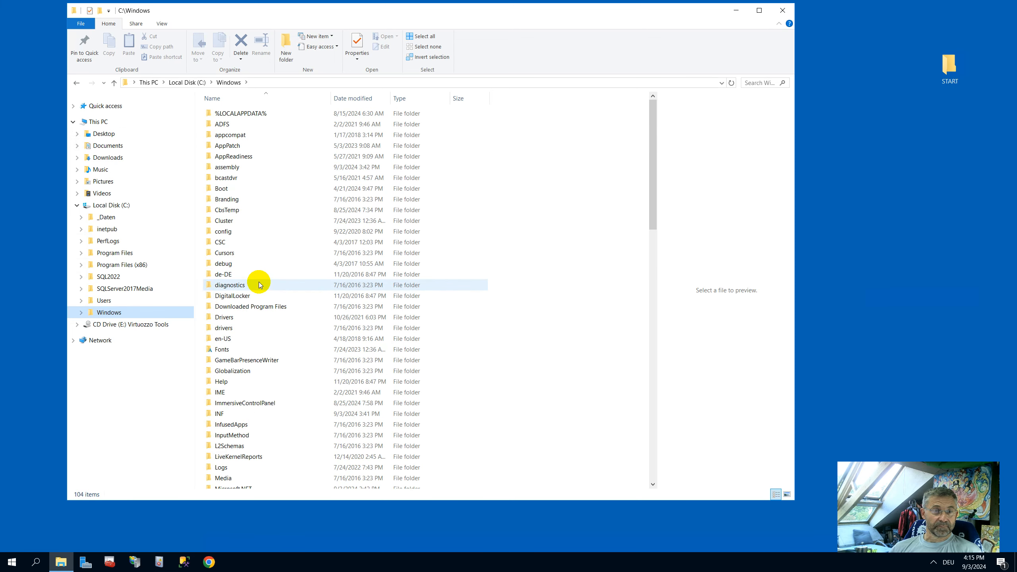
{"action": "scroll", "scroll_direction": "down", "scroll_amount": 3}
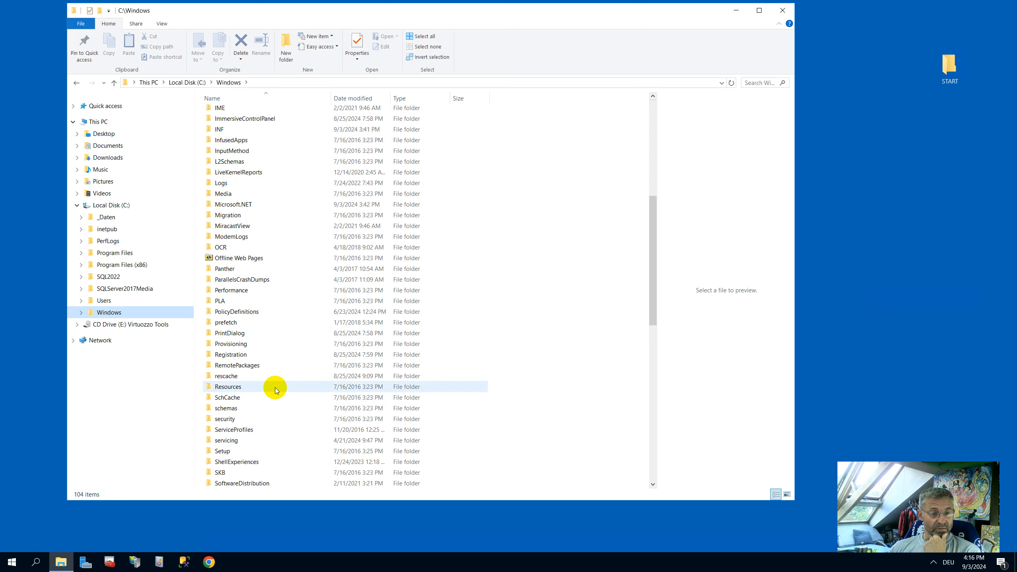
{"action": "scroll", "scroll_direction": "down", "scroll_amount": 3}
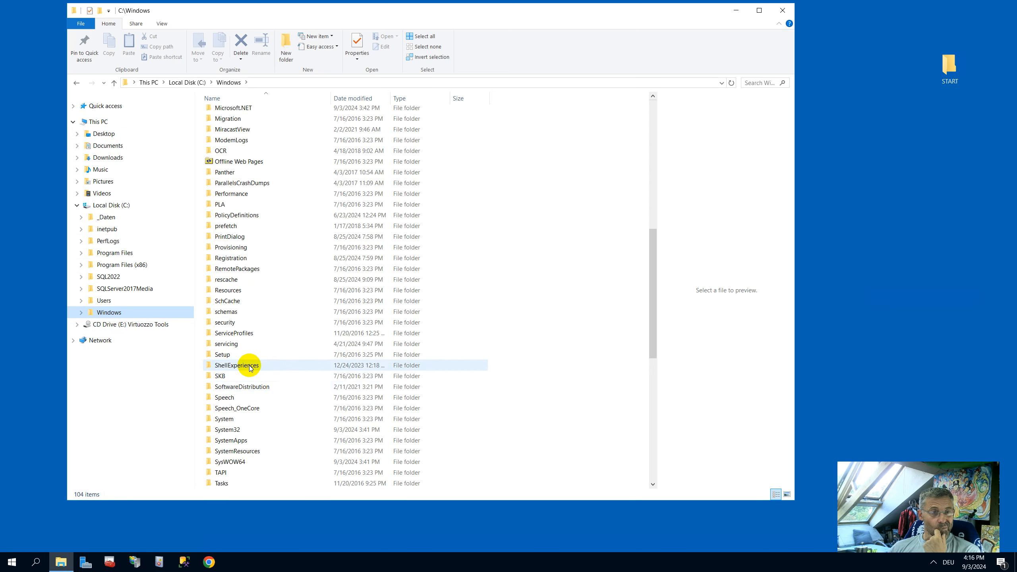
{"action": "scroll", "scroll_direction": "up", "scroll_amount": 3}
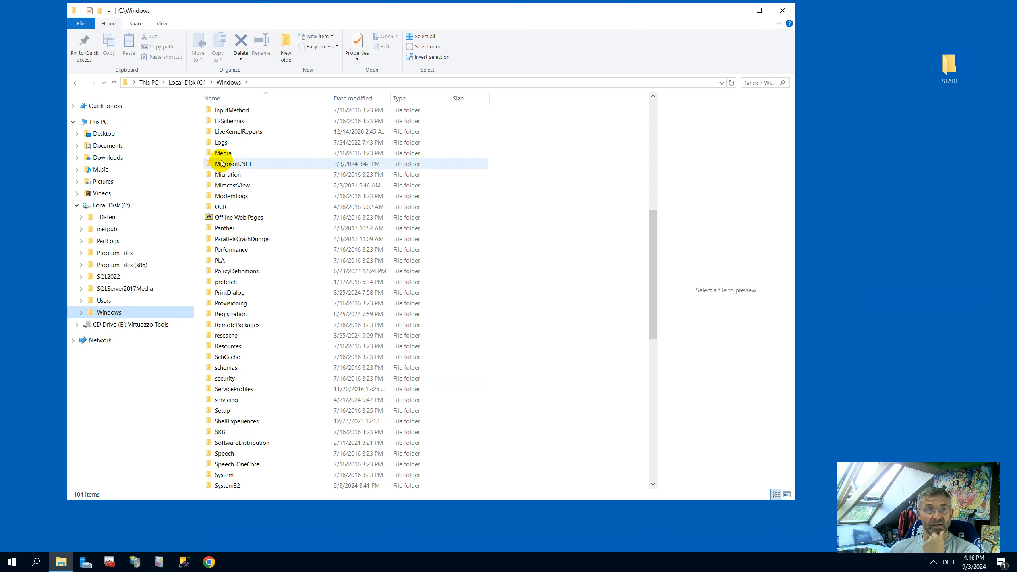
Browse Microsoft.NET's Framework64 and Framework folders to see installed .NET versions.
{"action": "double_click", "coordinate": [233, 163]}
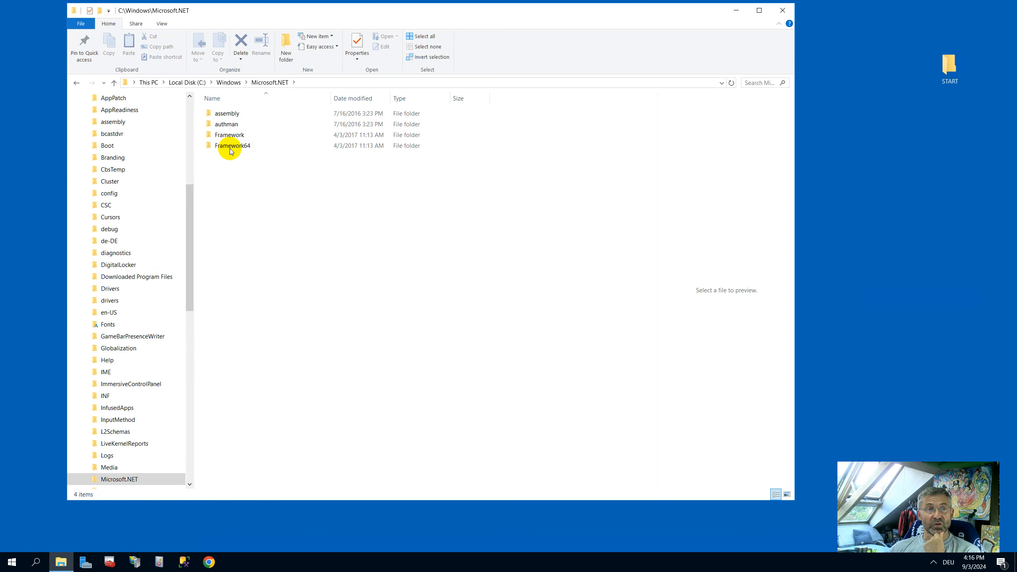
{"action": "double_click", "coordinate": [232, 146]}
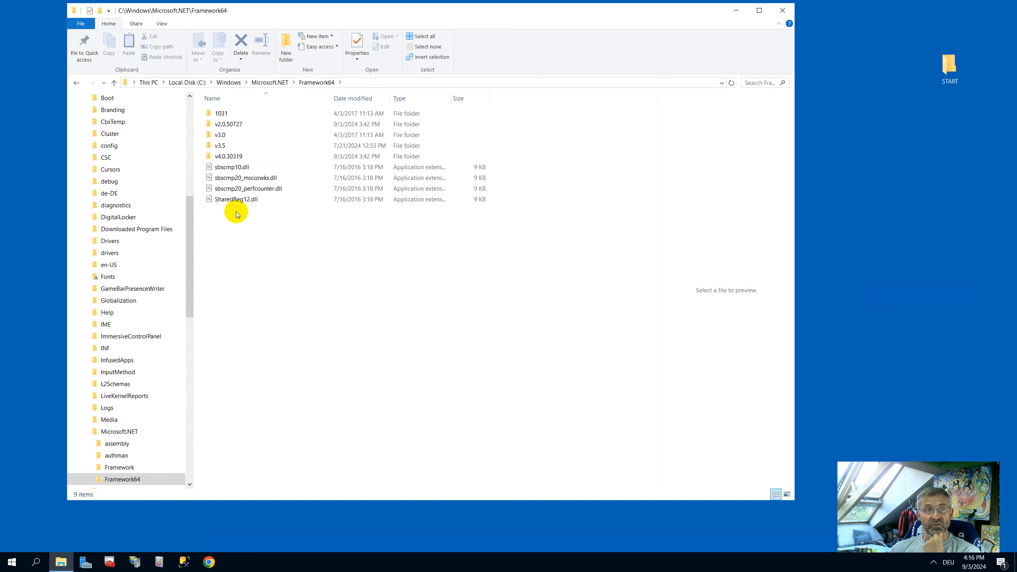
{"action": "mouse_move", "coordinate": [223, 156]}
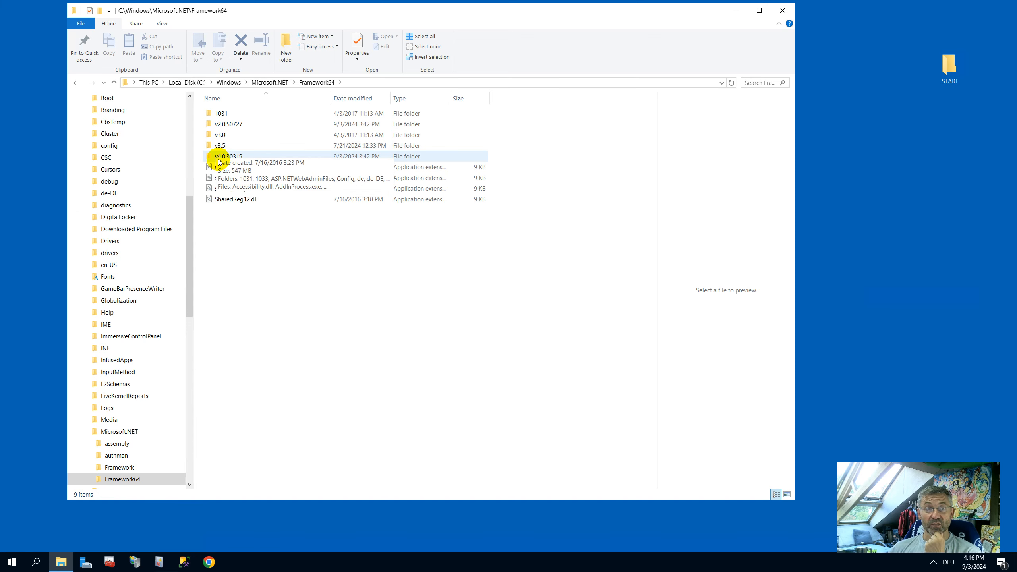
{"action": "mouse_move", "coordinate": [255, 347]}
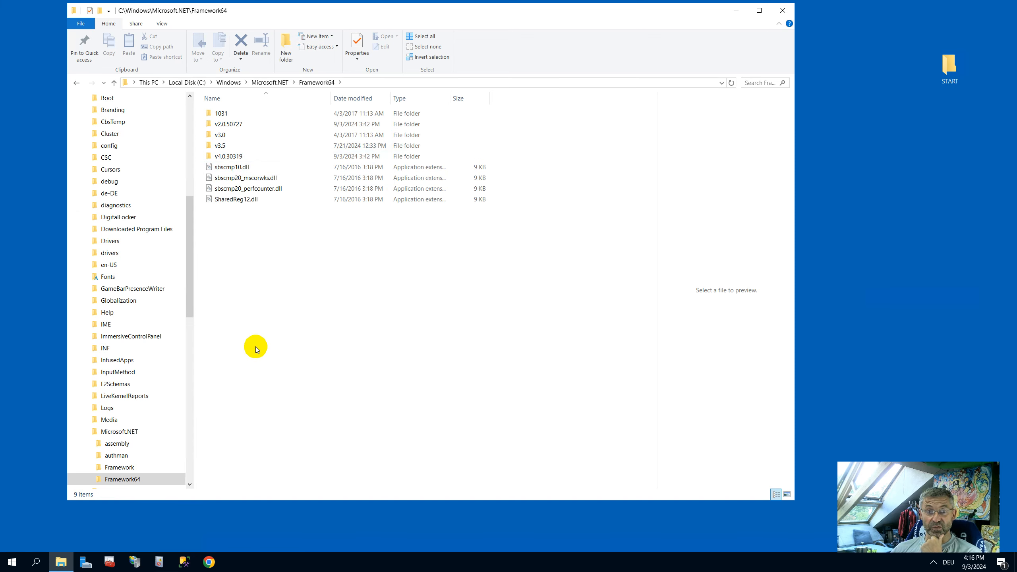
{"action": "left_click", "coordinate": [122, 478]}
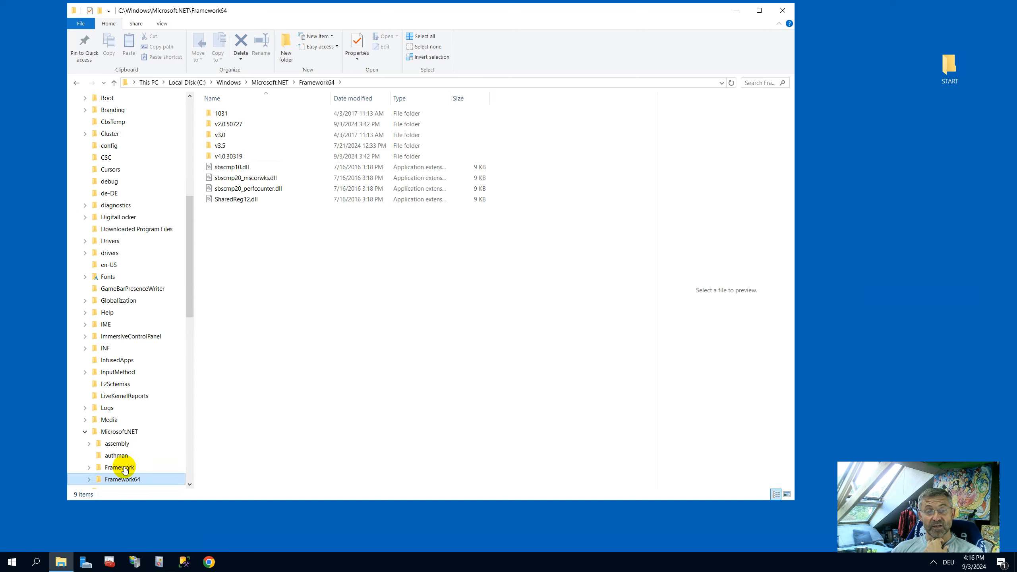
{"action": "left_click", "coordinate": [119, 467]}
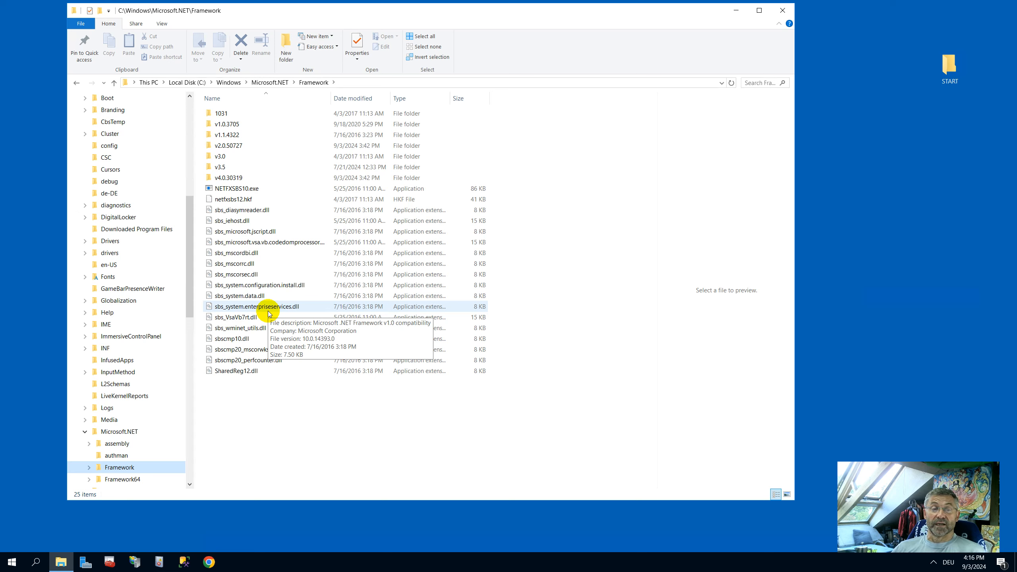
{"action": "mouse_move", "coordinate": [240, 420]}
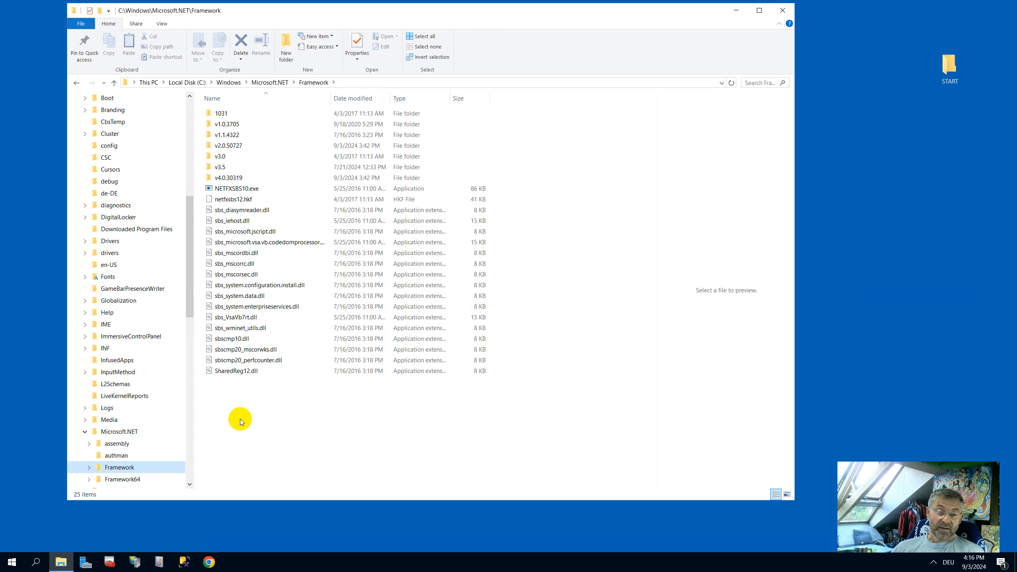
{"action": "mouse_move", "coordinate": [239, 390]}
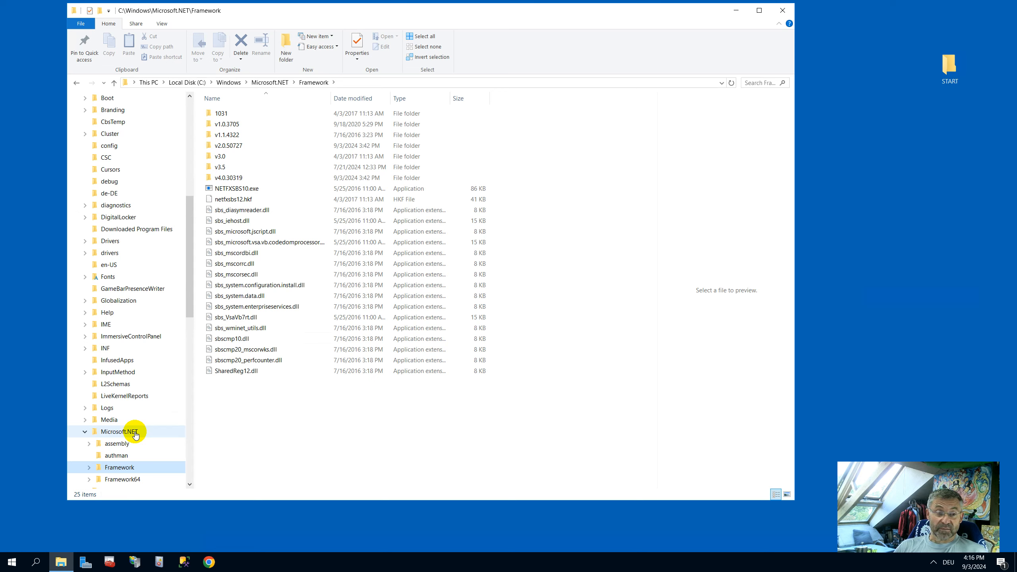
{"action": "mouse_move", "coordinate": [135, 446]}
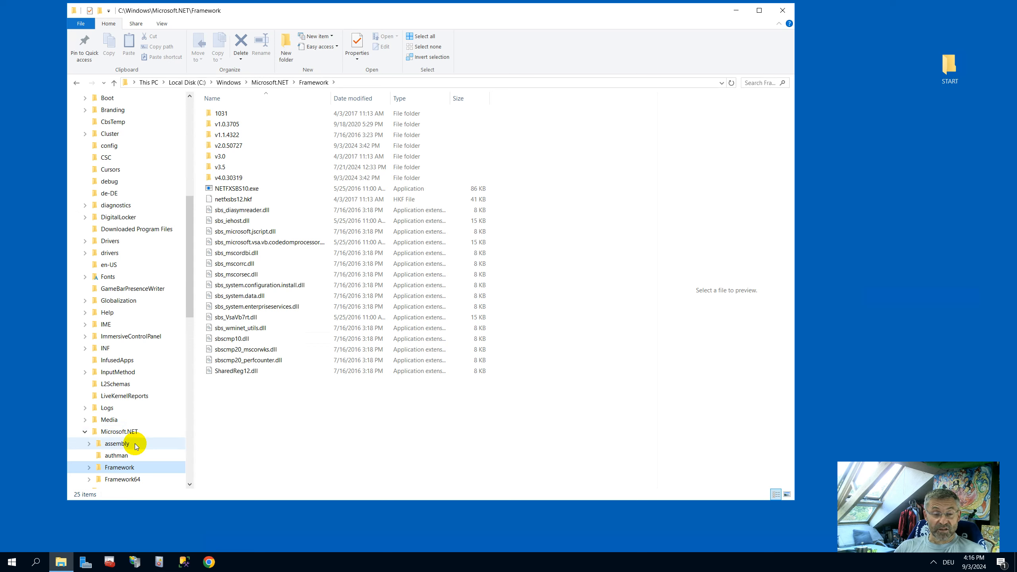
{"action": "mouse_move", "coordinate": [135, 561]}
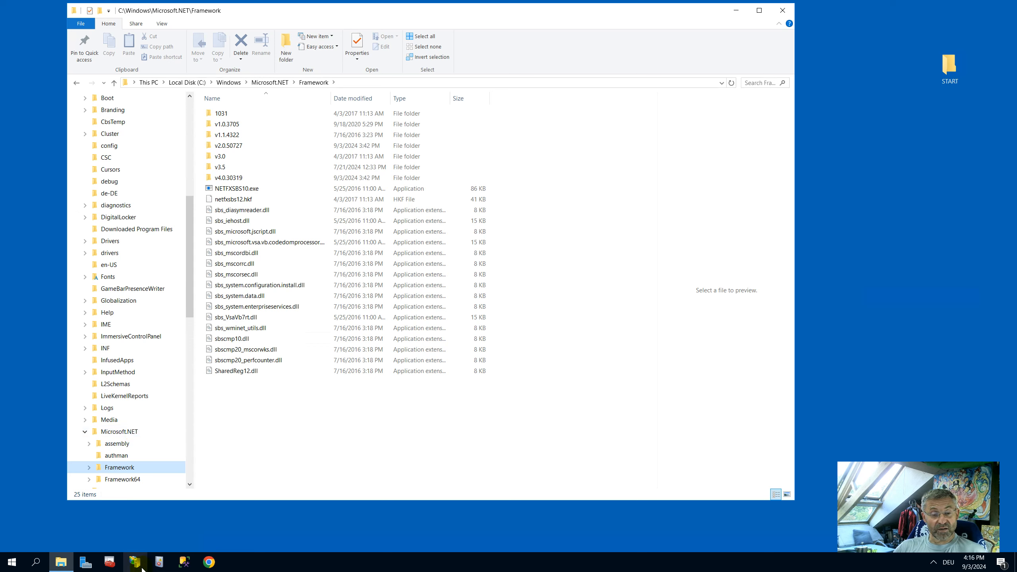
Search Windows for 'apps' to find Apps & Features.
{"action": "left_click", "coordinate": [36, 562]}
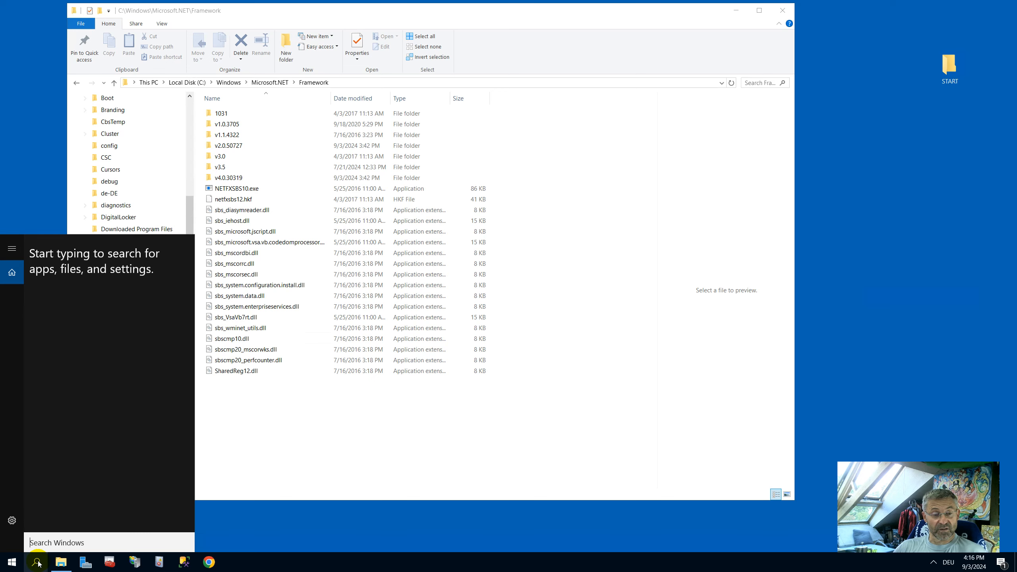
{"action": "type", "text": "ap"}
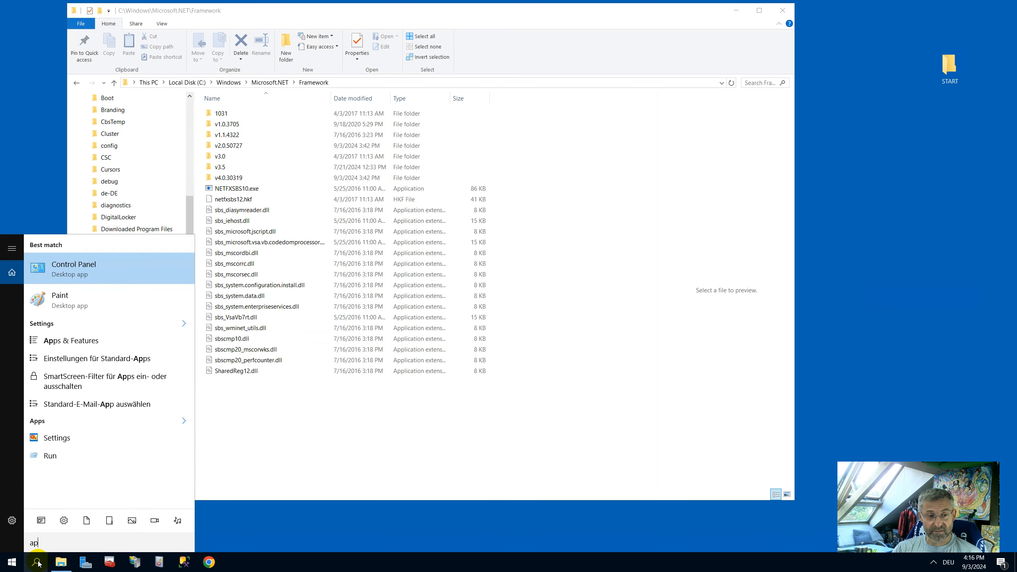
{"action": "type", "text": "ps"}
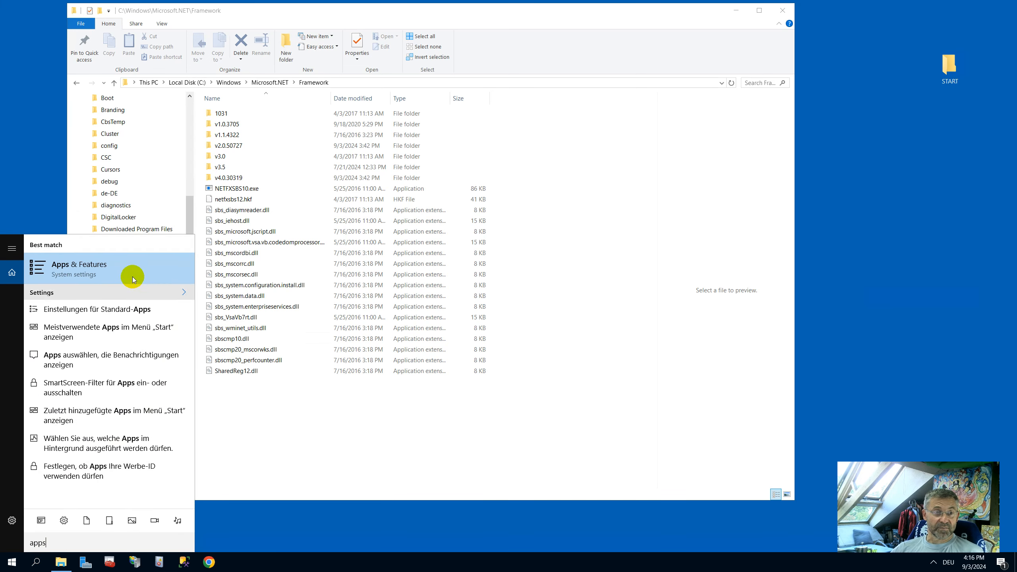
Open Apps & Features and filter the installed apps list by 'net'.
{"action": "left_click", "coordinate": [79, 268]}
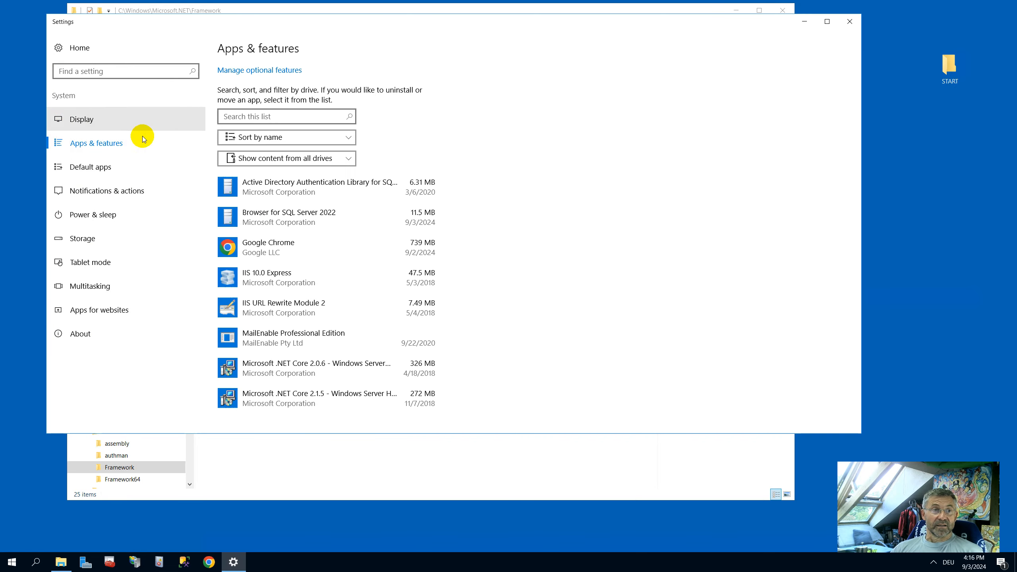
{"action": "left_click", "coordinate": [286, 117]}
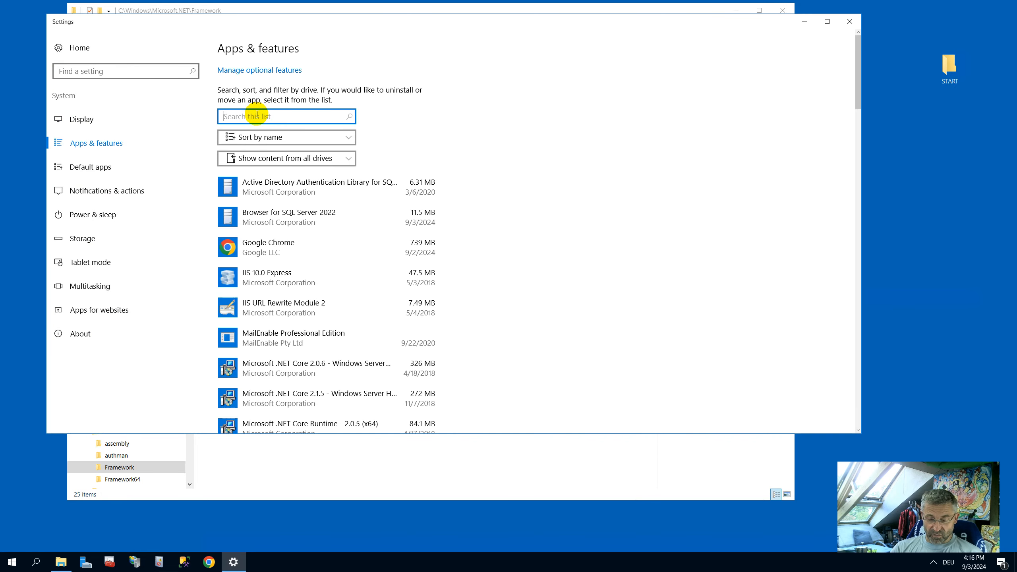
{"action": "type", "text": "net"}
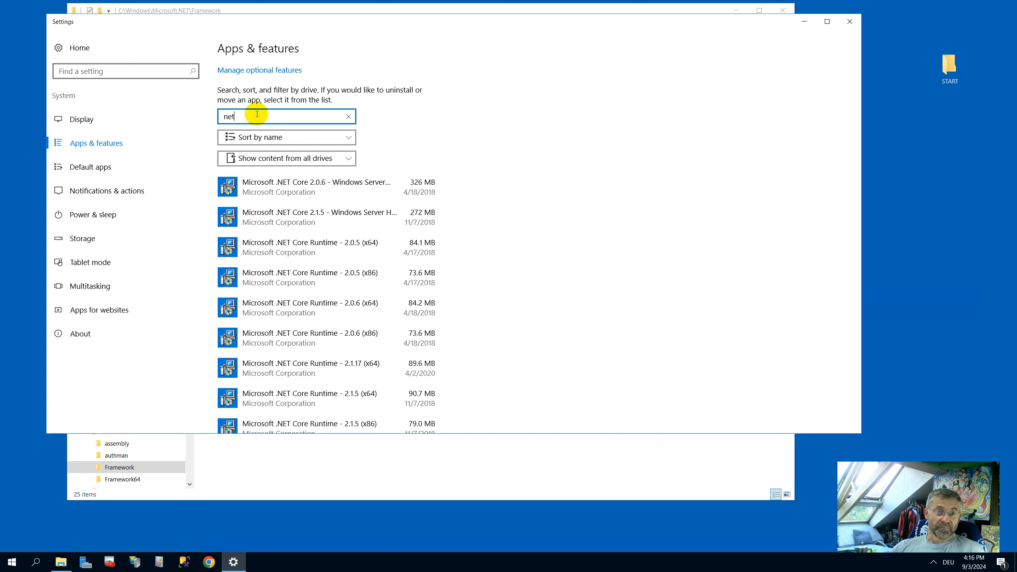
{"action": "mouse_move", "coordinate": [366, 248]}
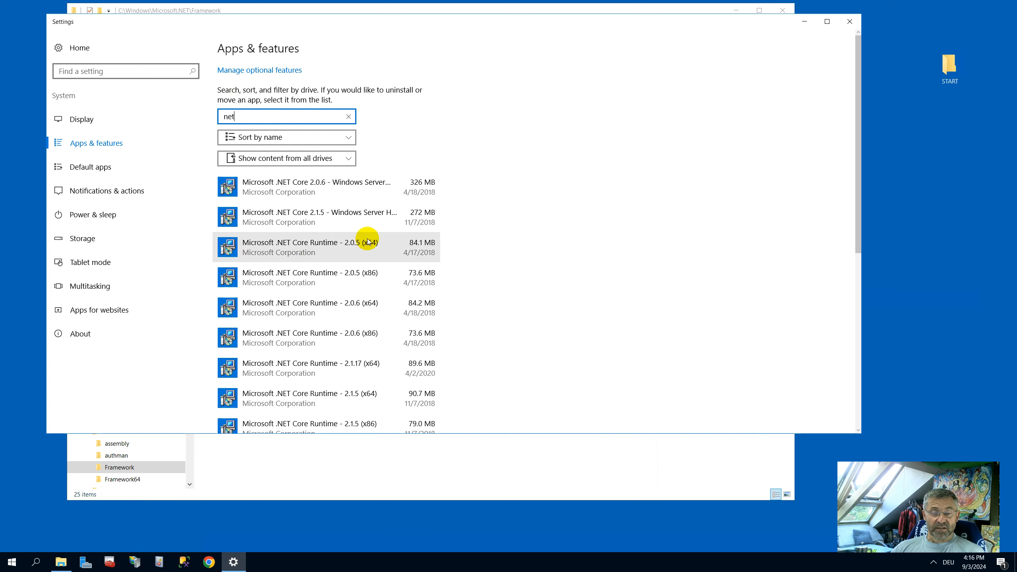
Review the .NET entries, noting Runtime 8.0.8 (x64) as newest, then close Settings.
{"action": "scroll", "scroll_direction": "down", "scroll_amount": 3}
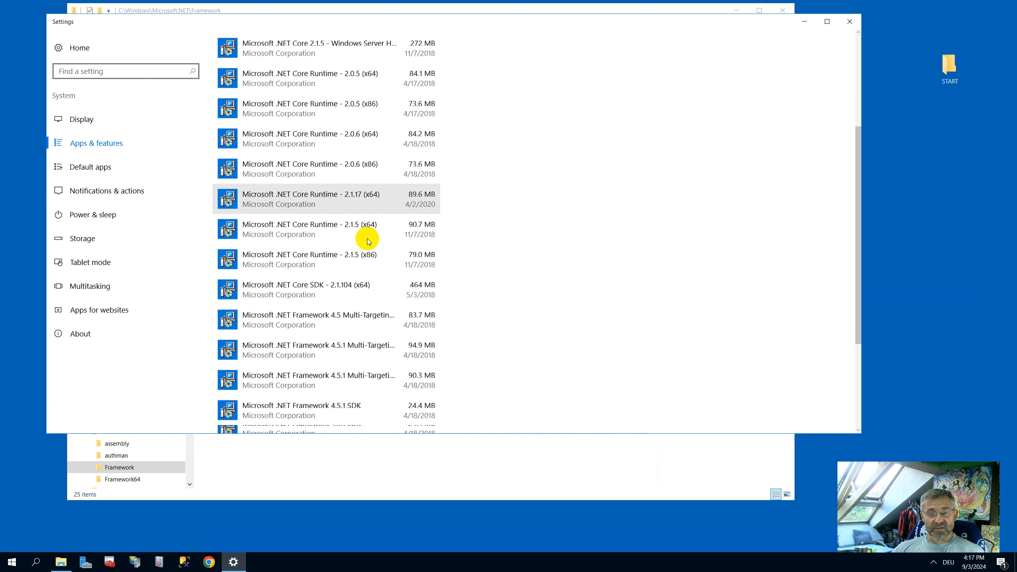
{"action": "scroll", "scroll_direction": "down", "scroll_amount": 3}
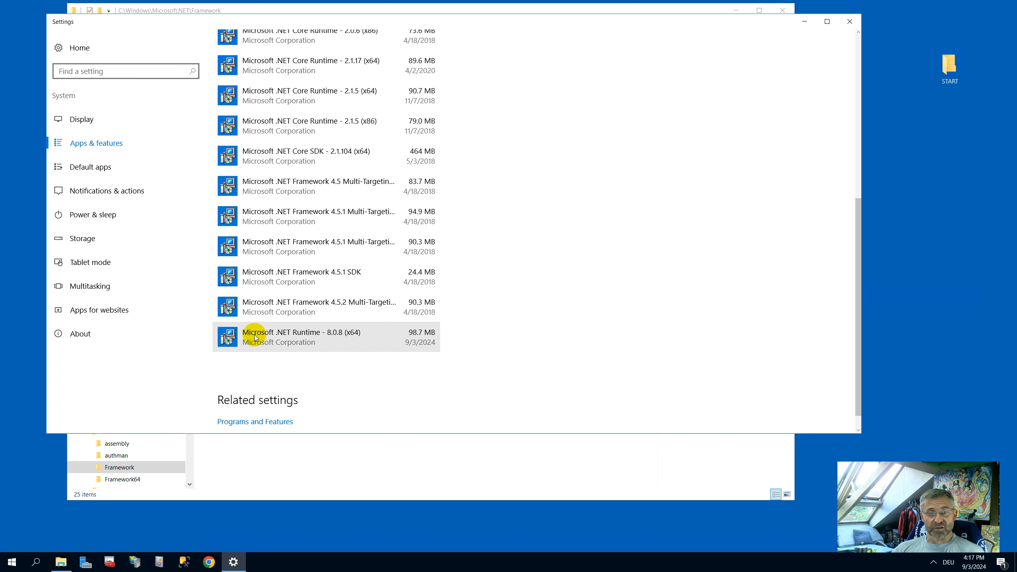
{"action": "mouse_move", "coordinate": [273, 338]}
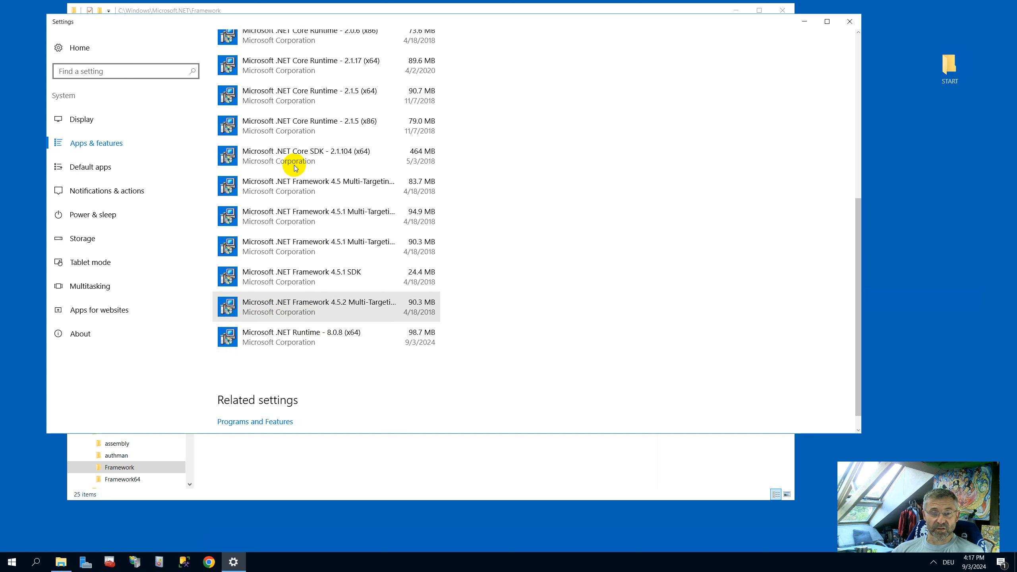
{"action": "mouse_move", "coordinate": [318, 323]}
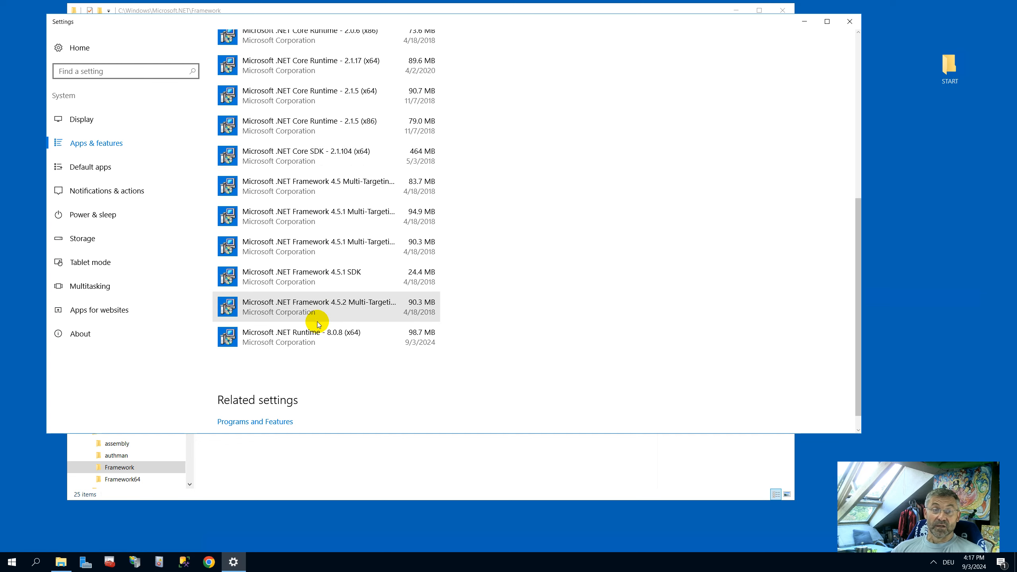
{"action": "mouse_move", "coordinate": [318, 336]}
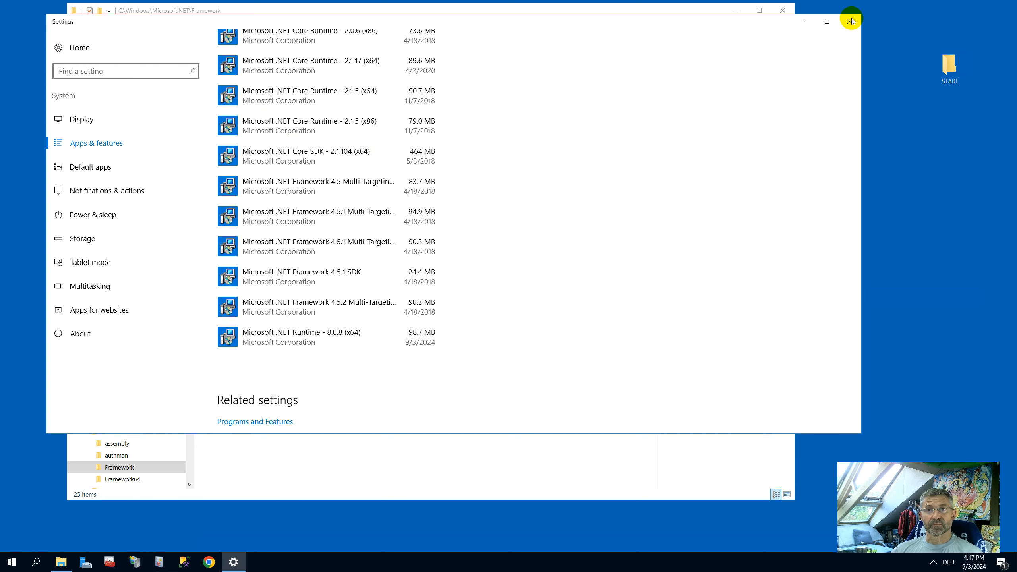
{"action": "left_click", "coordinate": [851, 21]}
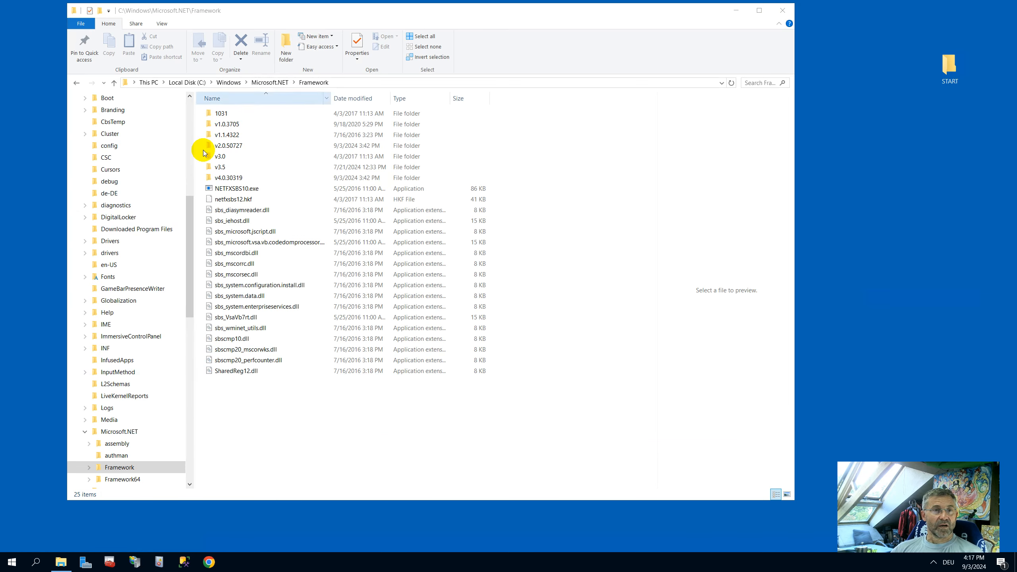
{"action": "left_click", "coordinate": [208, 561]}
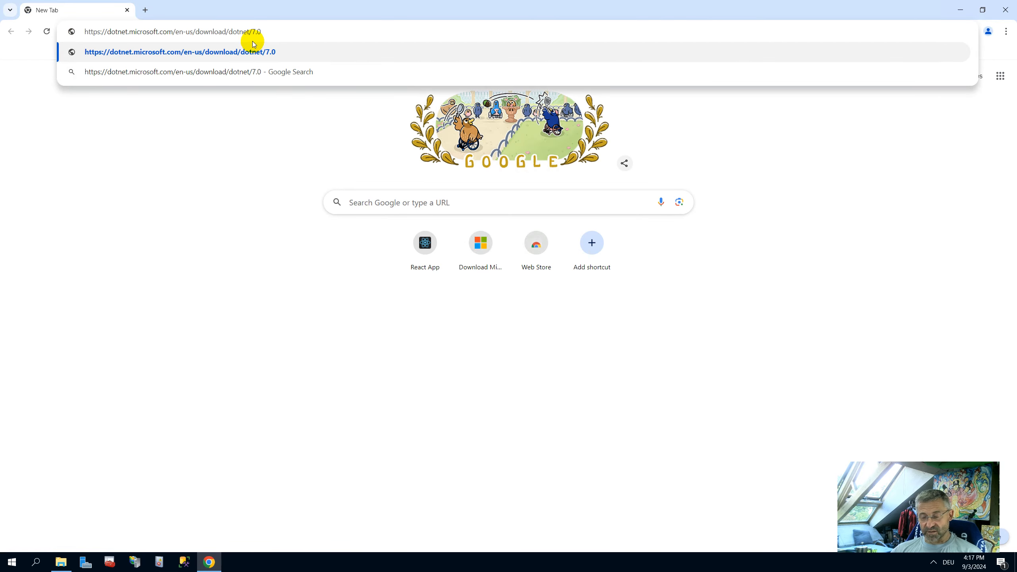
Load the .NET 7.0 download page and scroll to the Runtime 7.0.20 Windows installers.
{"action": "left_click", "coordinate": [180, 52]}
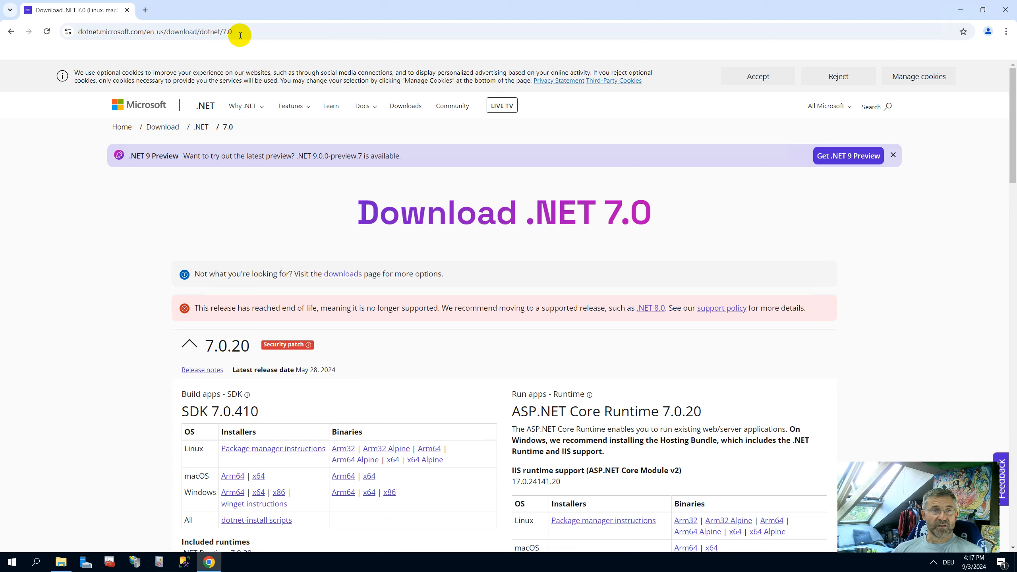
{"action": "mouse_move", "coordinate": [323, 302]}
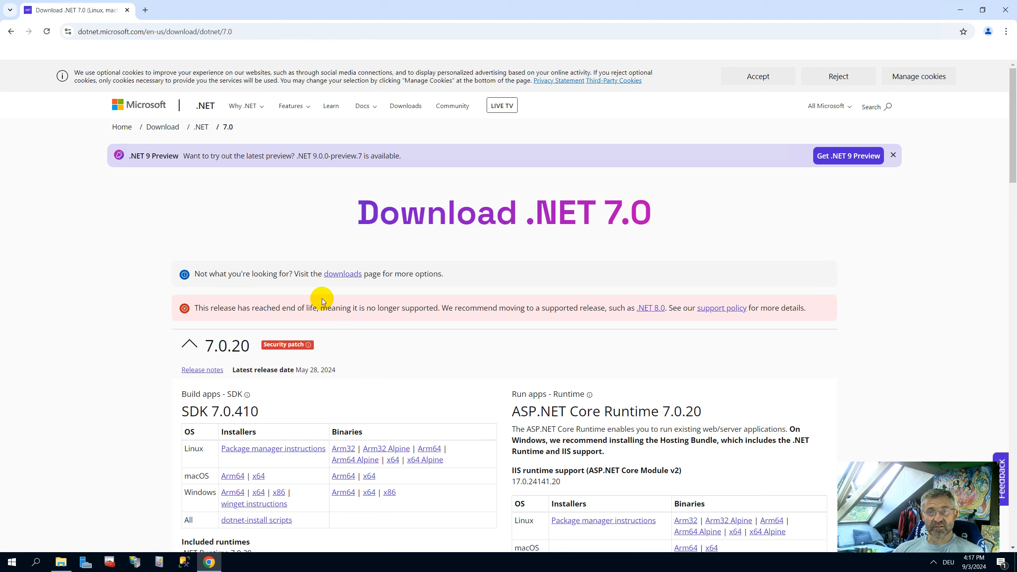
{"action": "mouse_move", "coordinate": [464, 428]}
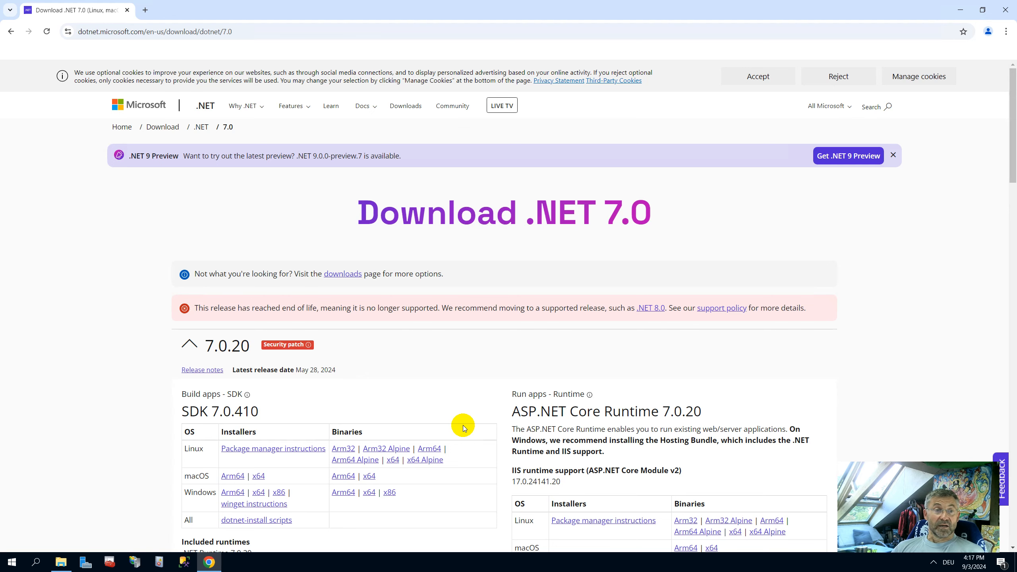
{"action": "mouse_move", "coordinate": [165, 97]}
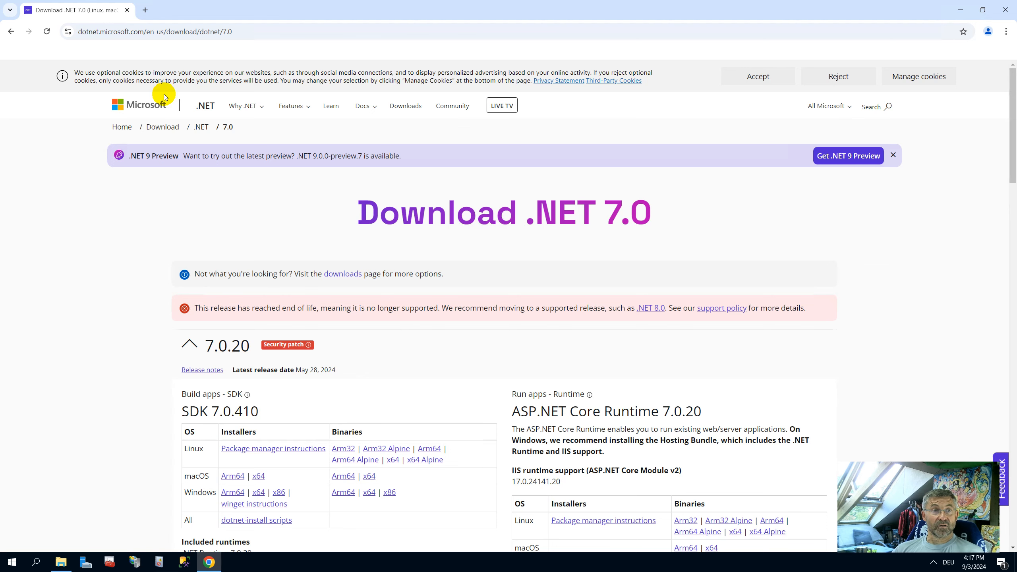
{"action": "scroll", "scroll_direction": "down", "scroll_amount": 3}
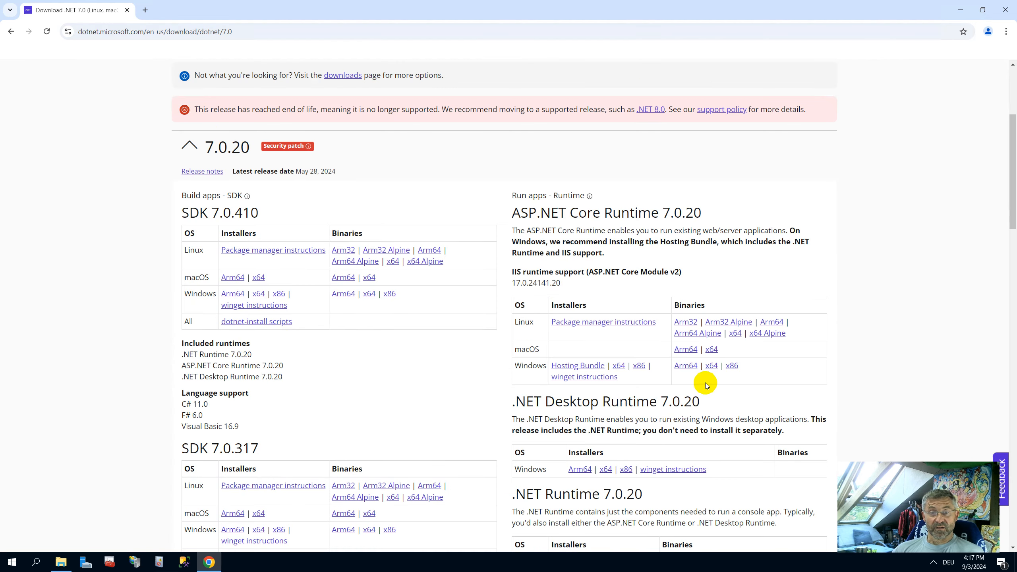
{"action": "scroll", "scroll_direction": "down", "scroll_amount": 3}
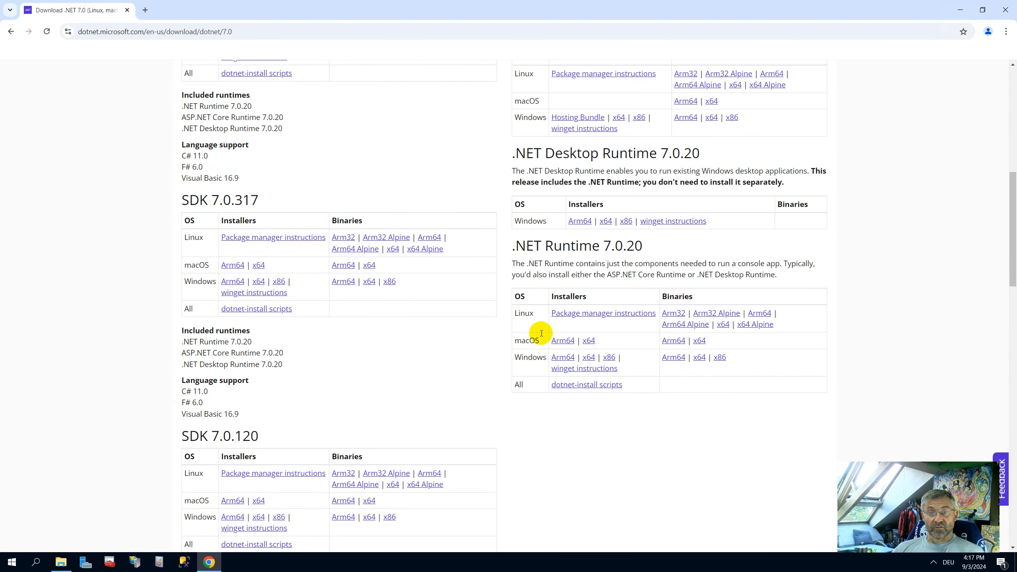
{"action": "mouse_move", "coordinate": [543, 319]}
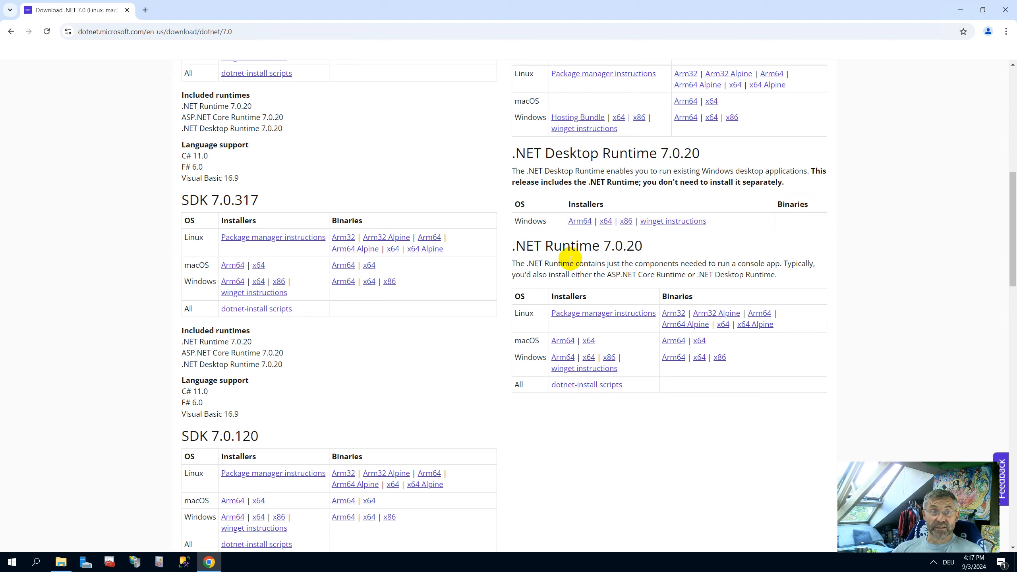
{"action": "mouse_move", "coordinate": [246, 237]}
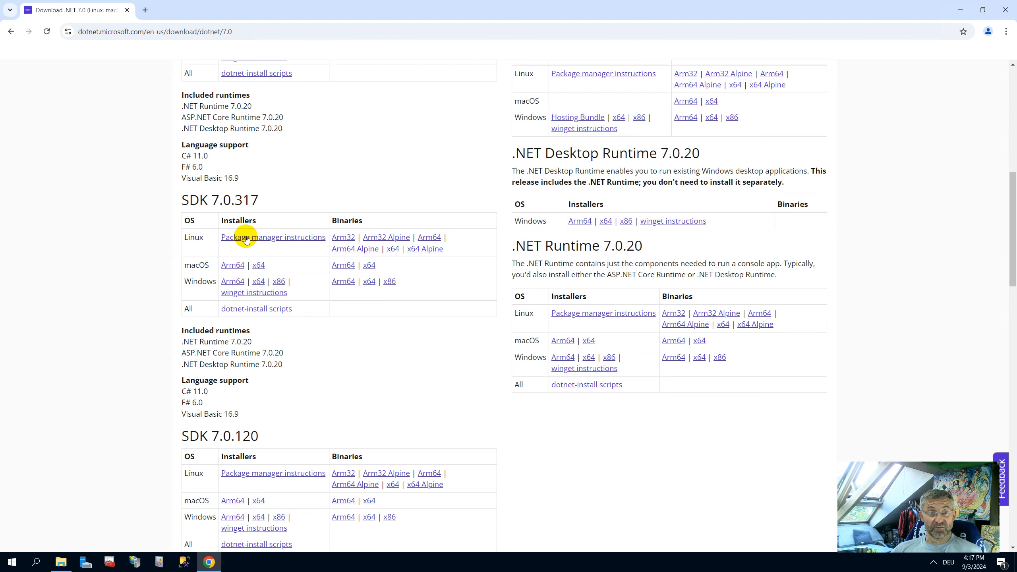
{"action": "scroll", "scroll_direction": "up", "scroll_amount": 3}
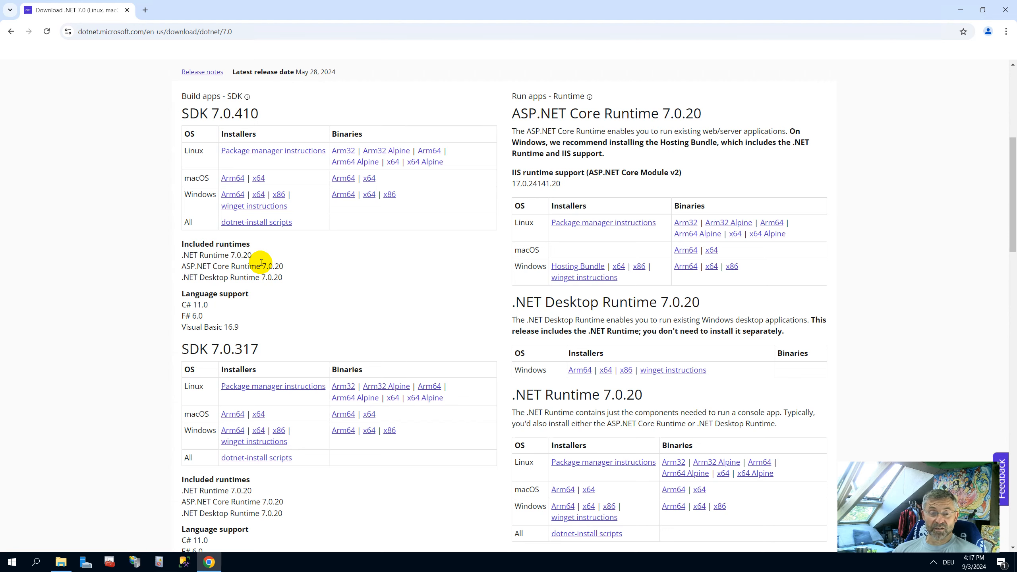
{"action": "scroll", "scroll_direction": "up", "scroll_amount": 3}
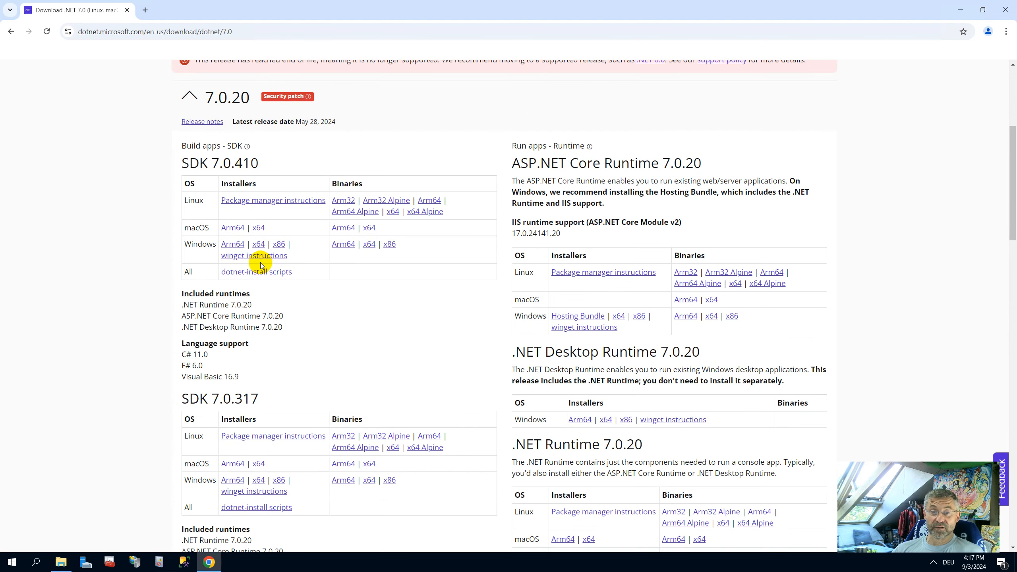
{"action": "scroll", "scroll_direction": "down", "scroll_amount": 3}
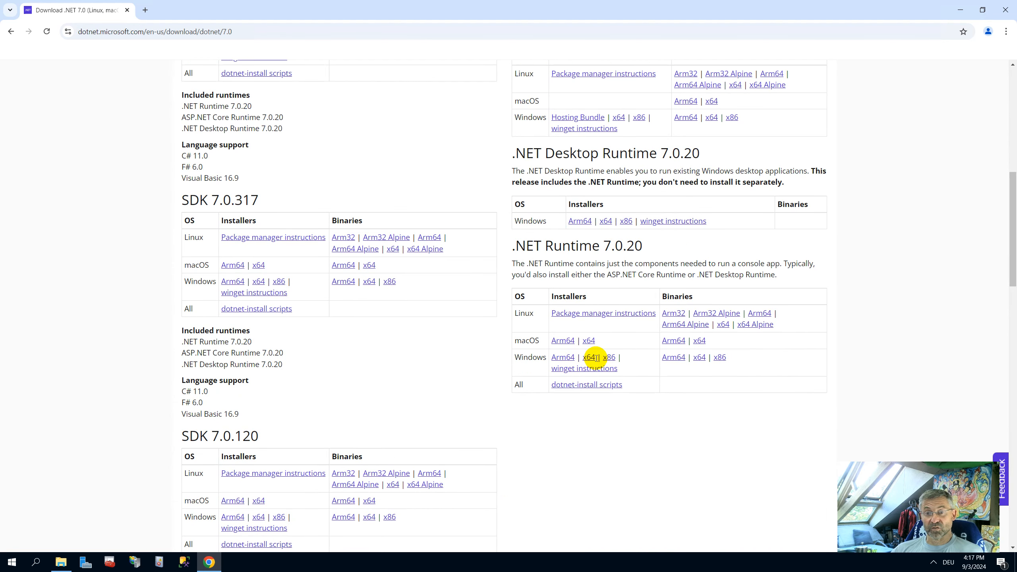
{"action": "mouse_move", "coordinate": [588, 357]}
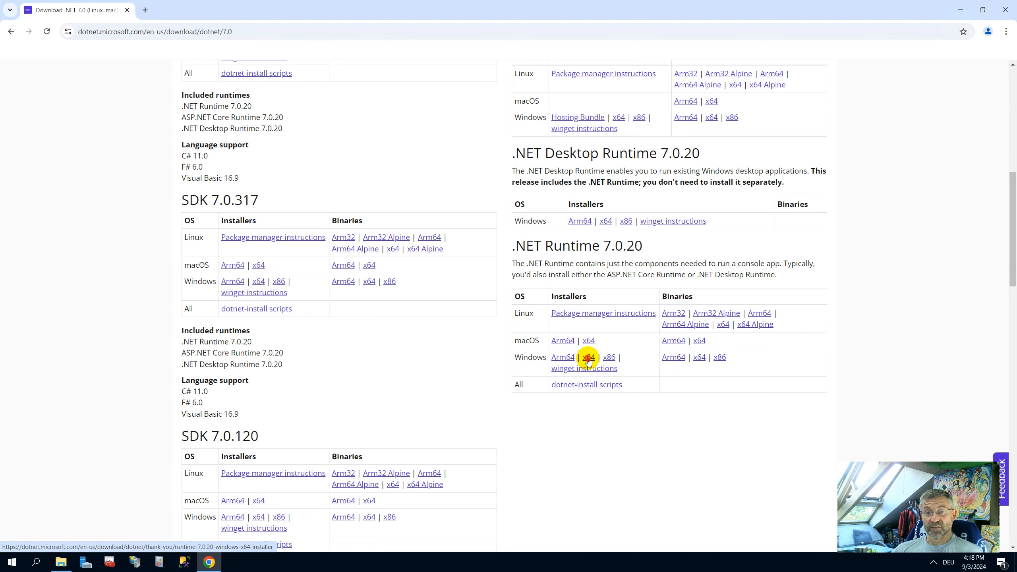
Download dotnet-runtime-7.0.20-win-x64.exe, keeping the unverified file, and dismiss the Translate popup.
{"action": "left_click", "coordinate": [588, 357]}
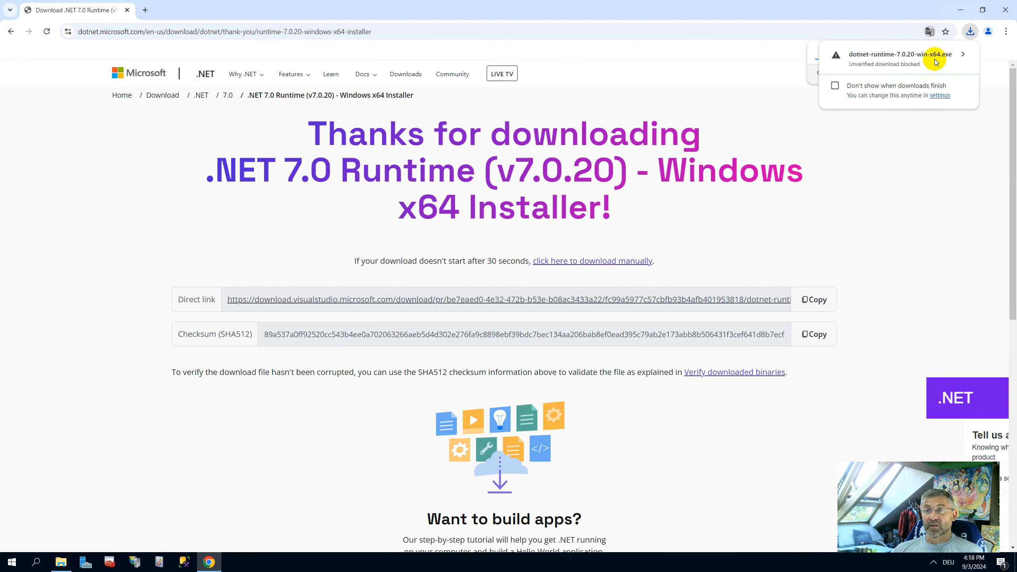
{"action": "left_click", "coordinate": [963, 54]}
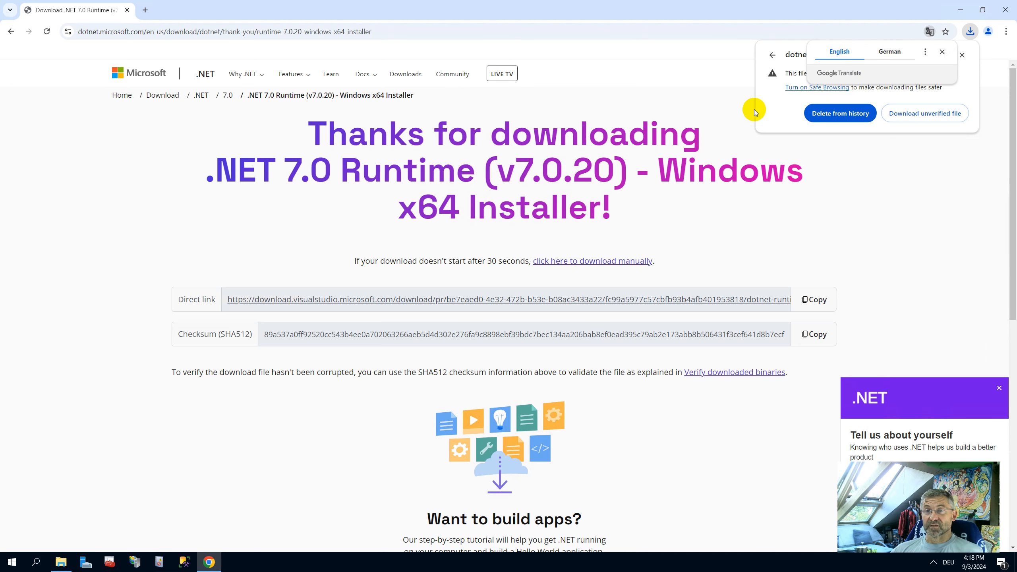
{"action": "mouse_move", "coordinate": [864, 113]}
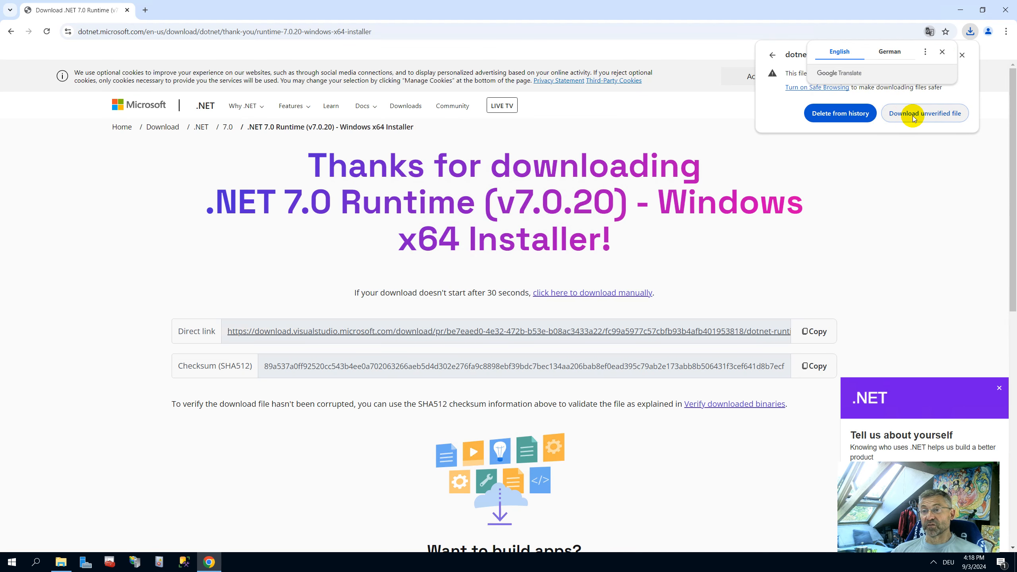
{"action": "left_click", "coordinate": [925, 112]}
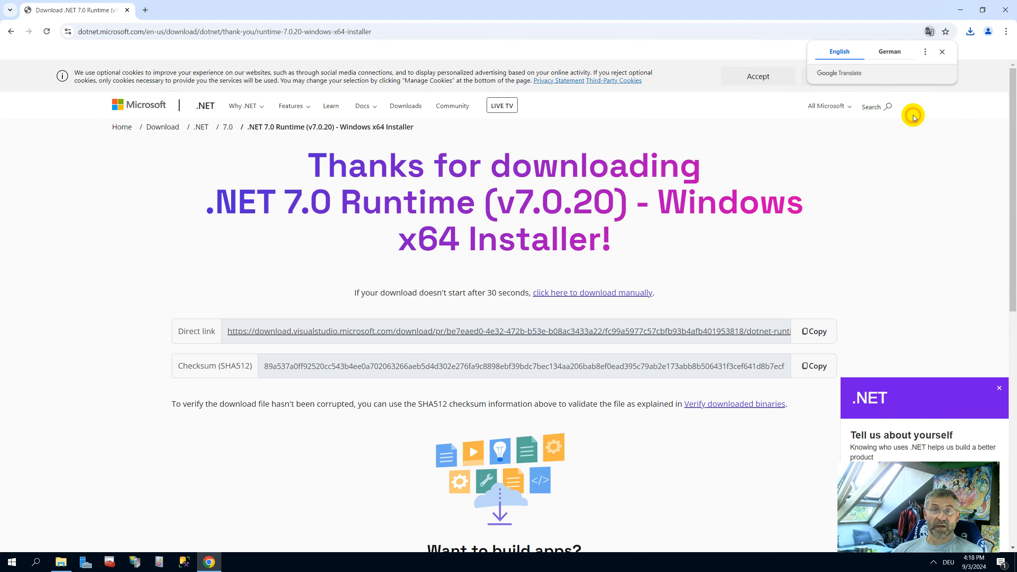
{"action": "mouse_move", "coordinate": [367, 494]}
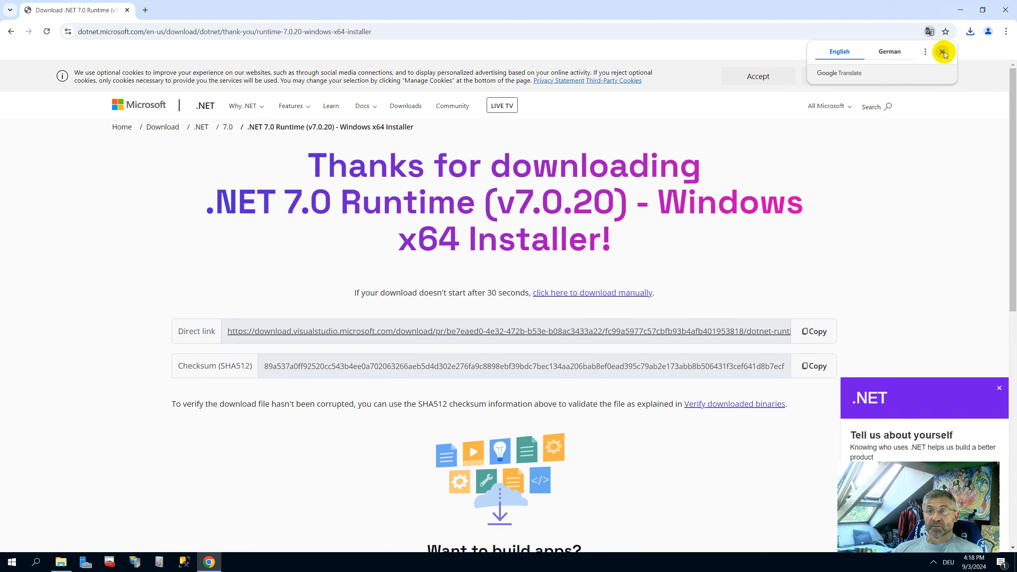
{"action": "left_click", "coordinate": [970, 31]}
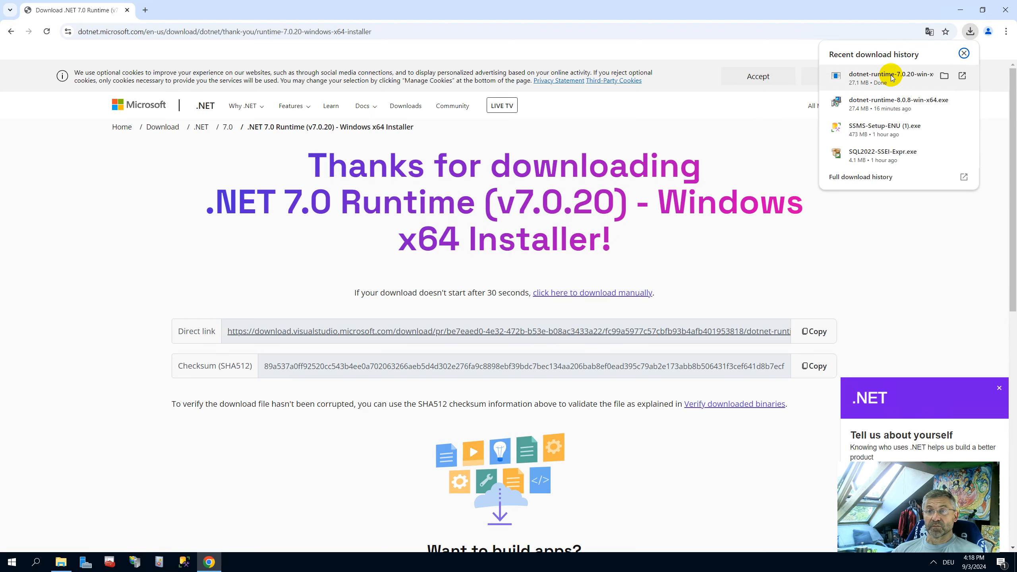
{"action": "mouse_move", "coordinate": [944, 75]}
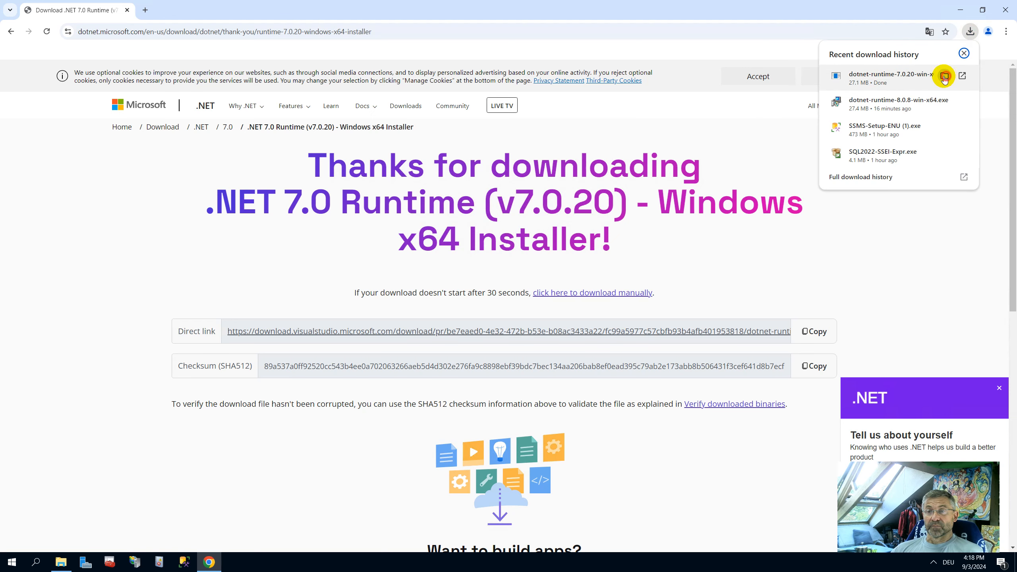
Run the downloaded installer, approve UAC, install Runtime 7.0.20 (x64), and close it.
{"action": "left_click", "coordinate": [944, 76]}
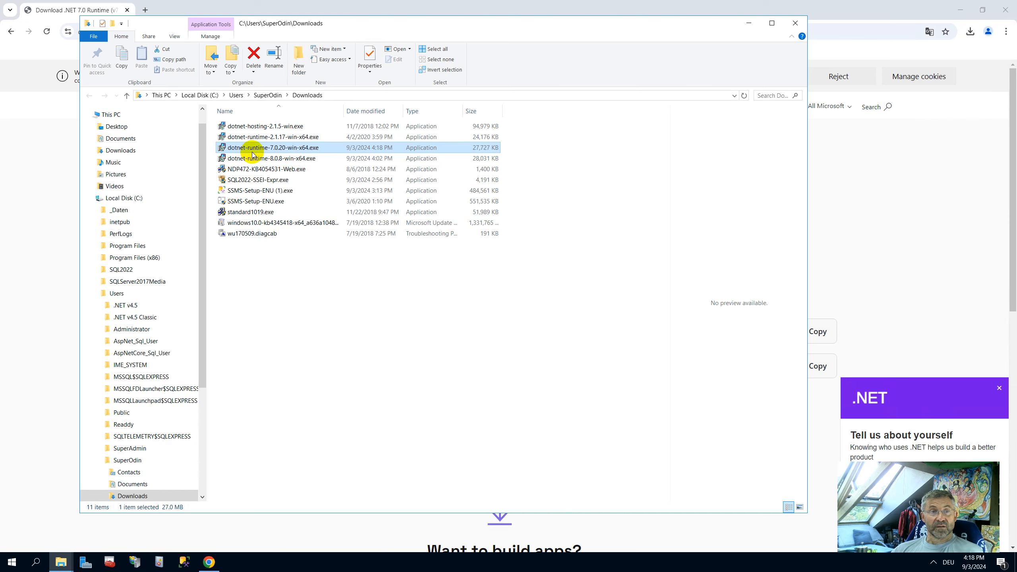
{"action": "double_click", "coordinate": [273, 147]}
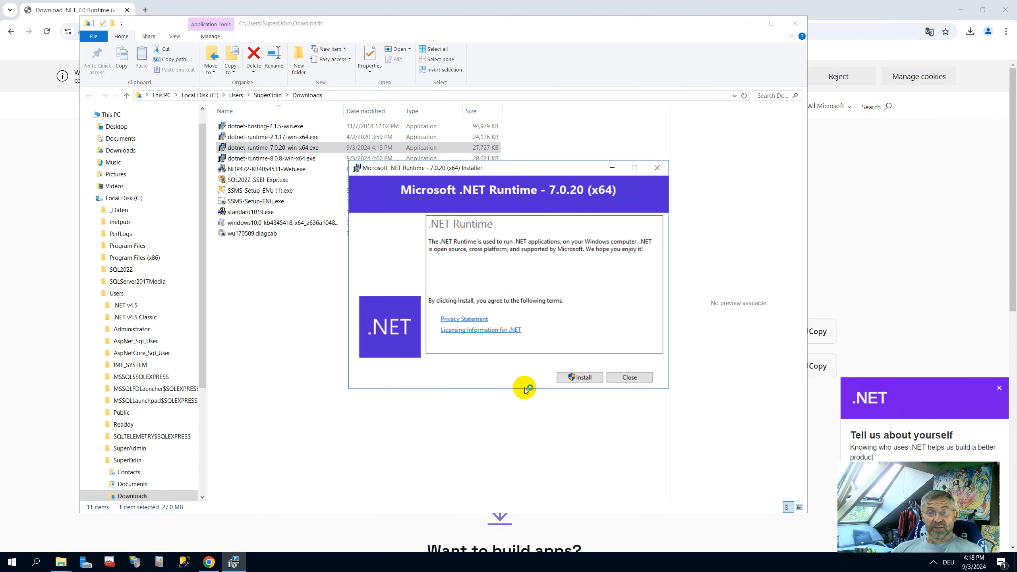
{"action": "left_click", "coordinate": [578, 378]}
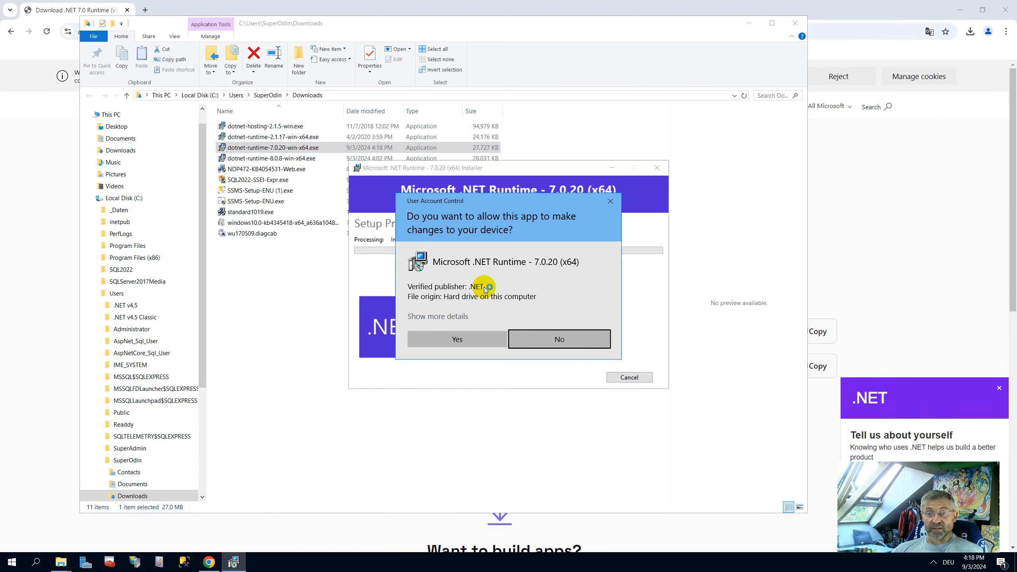
{"action": "mouse_move", "coordinate": [456, 338]}
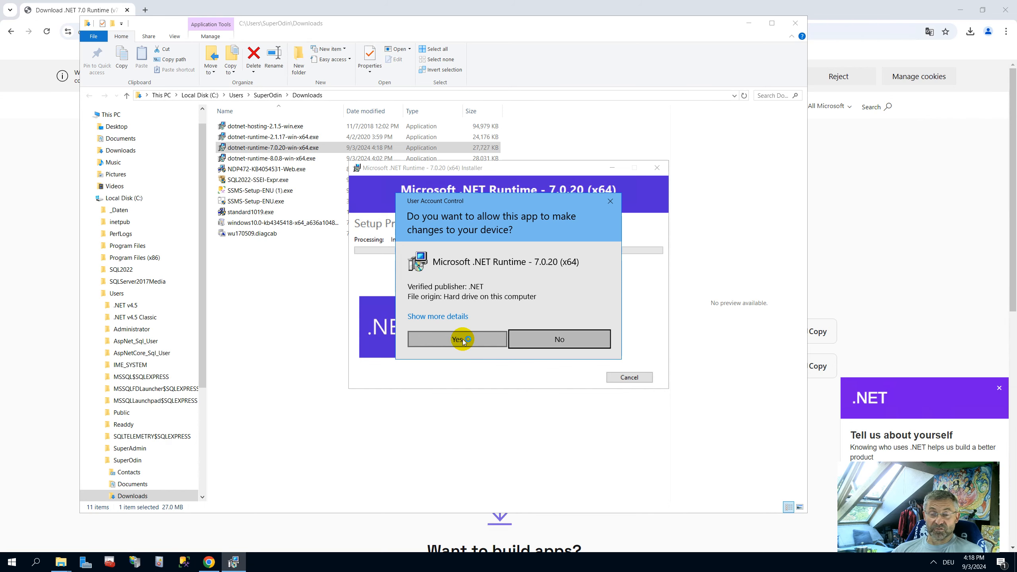
{"action": "left_click", "coordinate": [457, 339]}
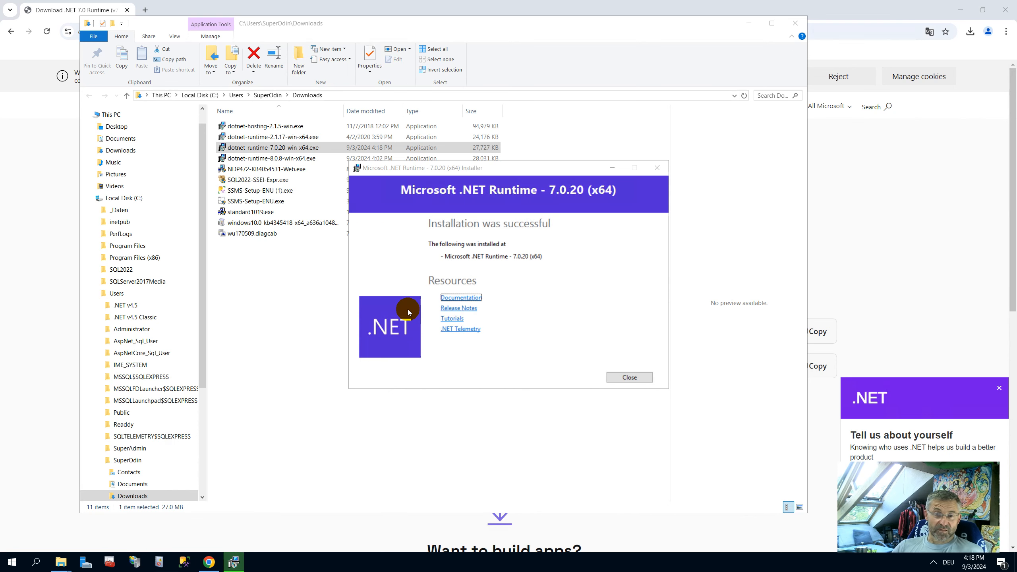
{"action": "left_click", "coordinate": [628, 377]}
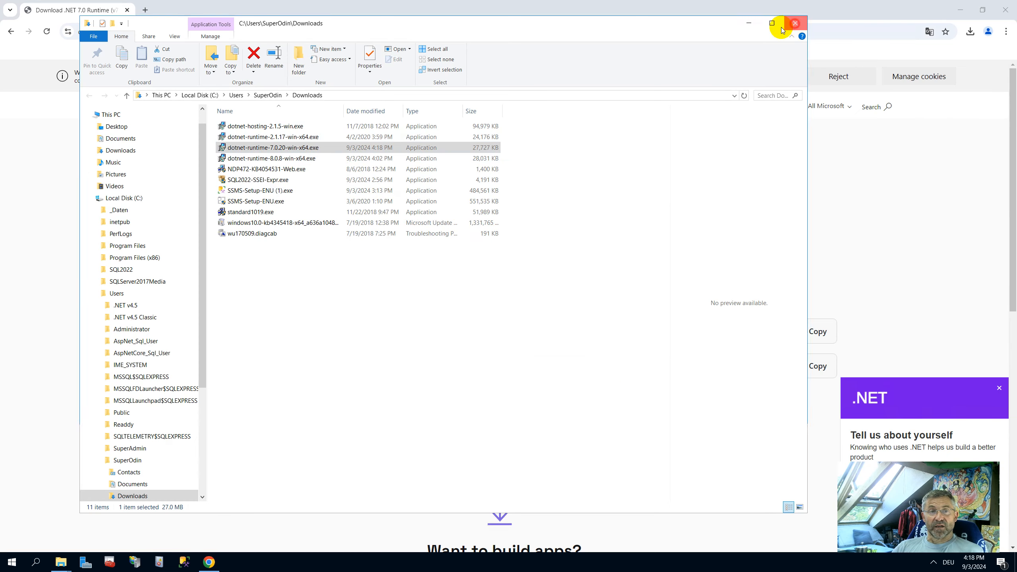
Close the Downloads window and open Apps & features via a Windows 'apps' search.
{"action": "left_click", "coordinate": [781, 30]}
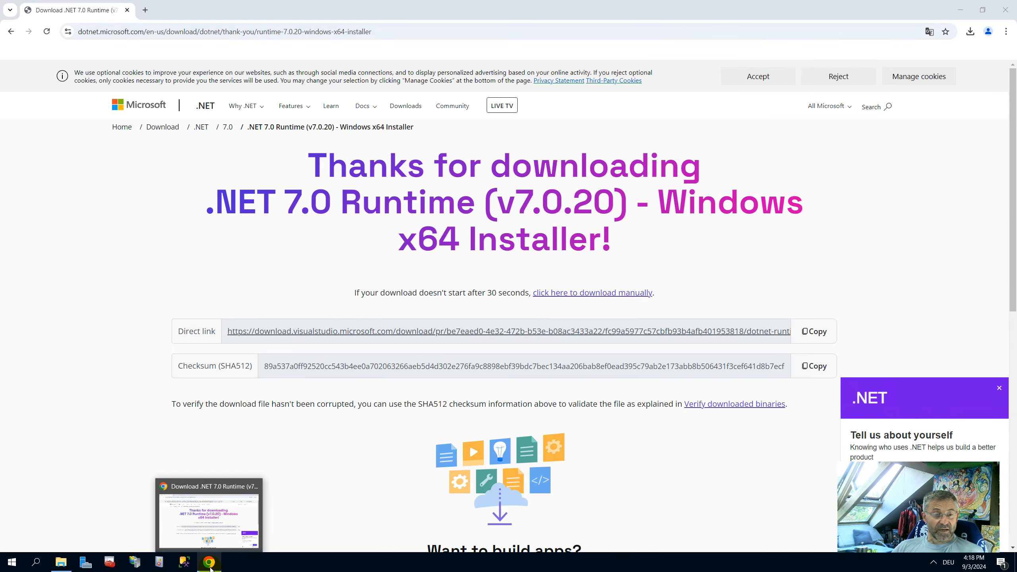
{"action": "left_click", "coordinate": [40, 562]}
{"action": "type", "text": "a"}
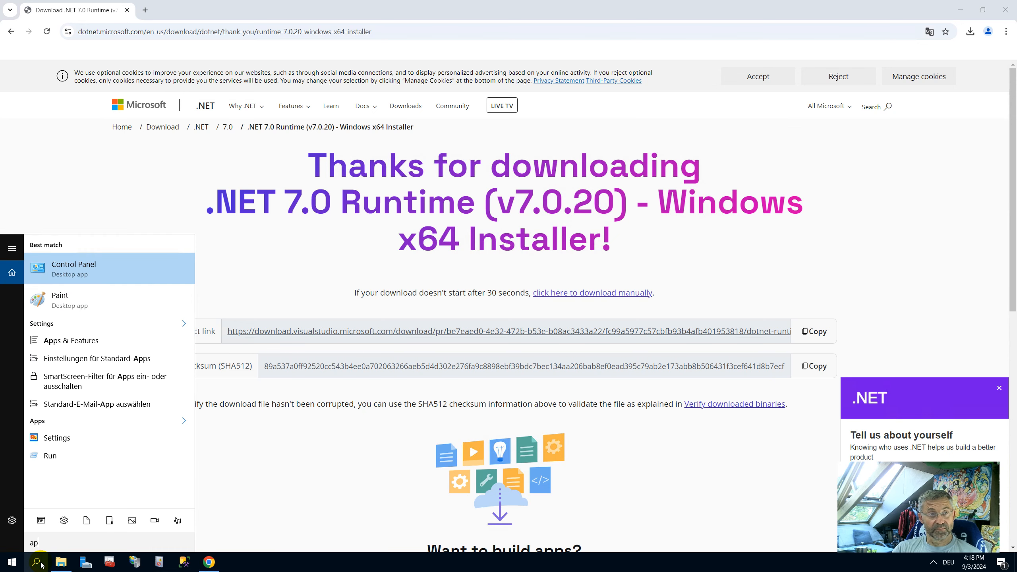
{"action": "type", "text": "ps"}
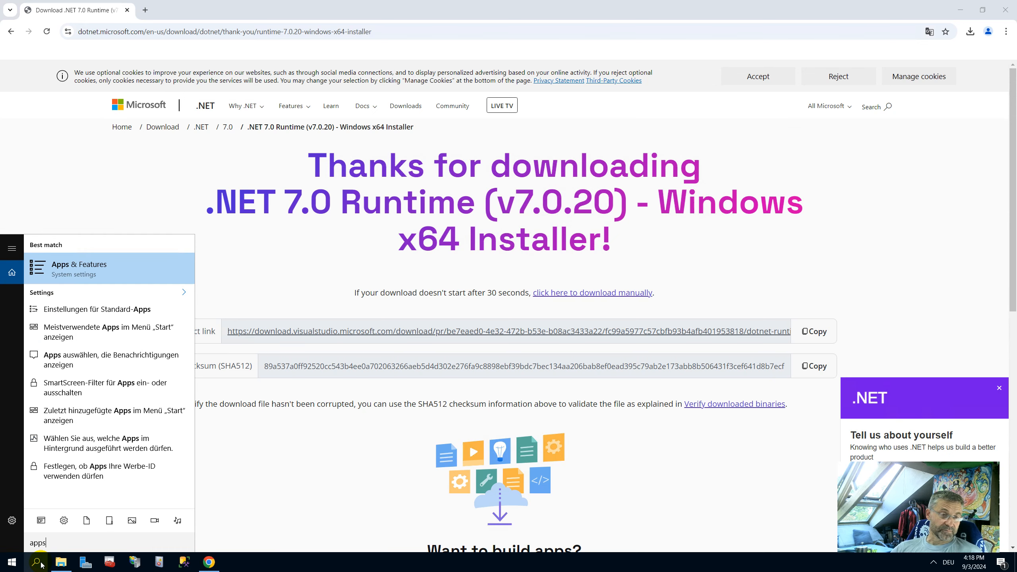
{"action": "left_click", "coordinate": [79, 269]}
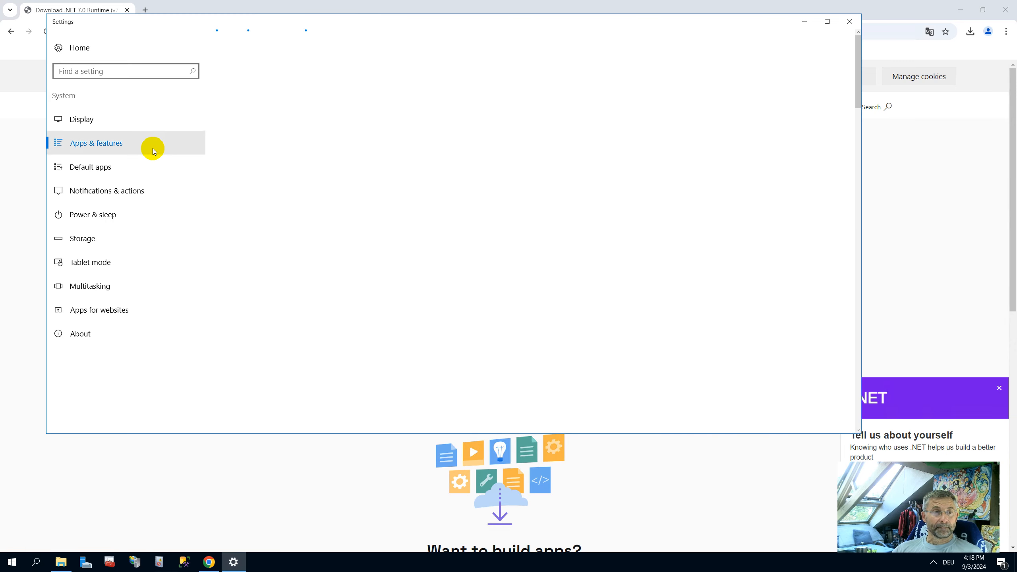
Filter installed apps by '.net' and find Microsoft .NET Runtime 7.0.20 (x64).
{"action": "left_click", "coordinate": [96, 143]}
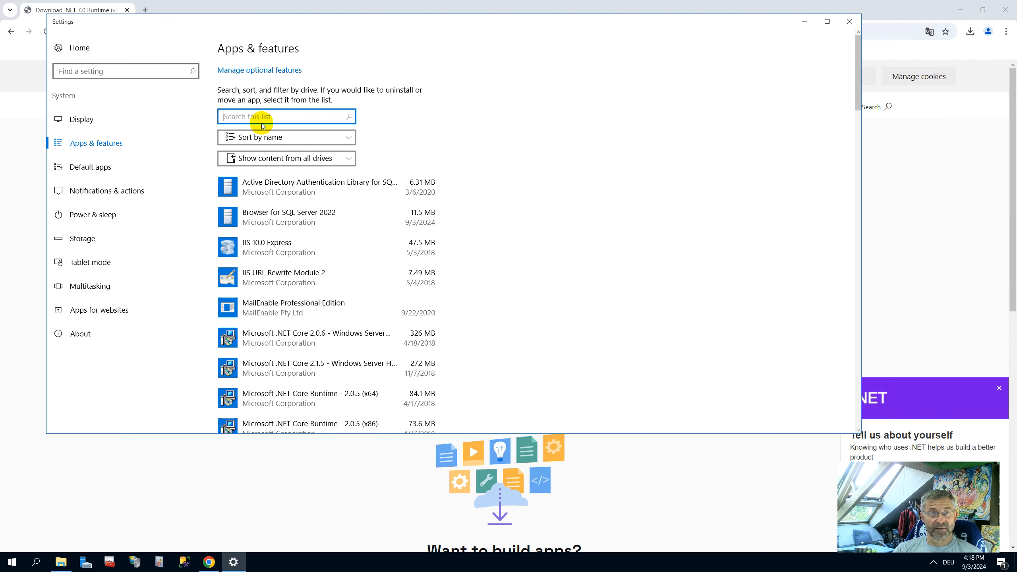
{"action": "type", "text": ".net"}
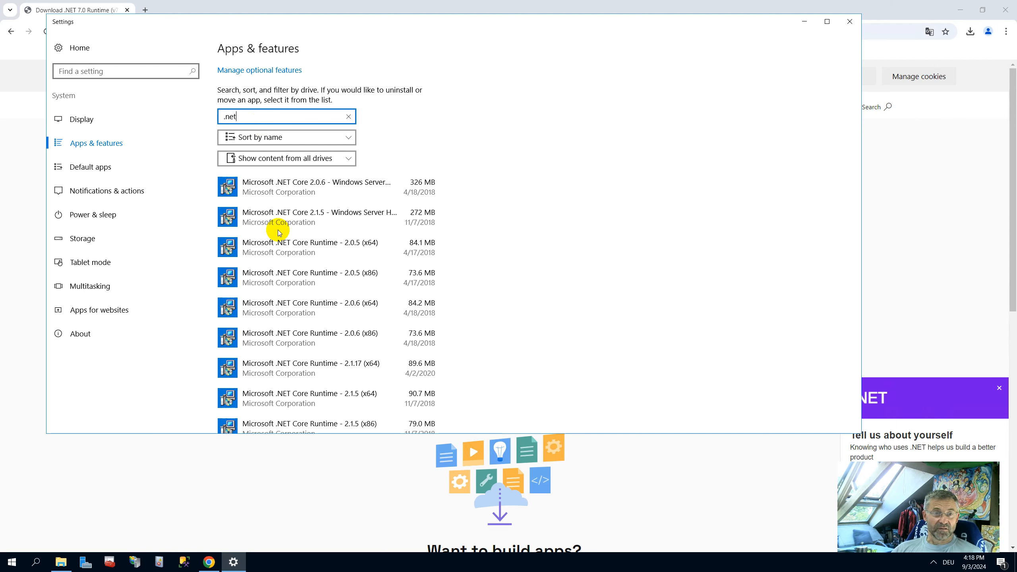
{"action": "scroll", "scroll_direction": "down", "scroll_amount": 3}
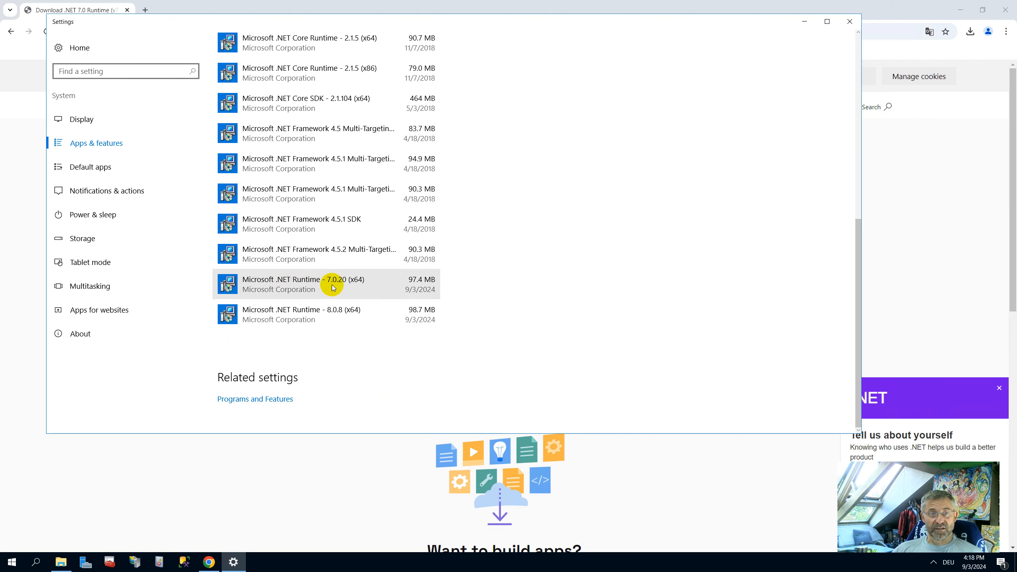
{"action": "mouse_move", "coordinate": [641, 396]}
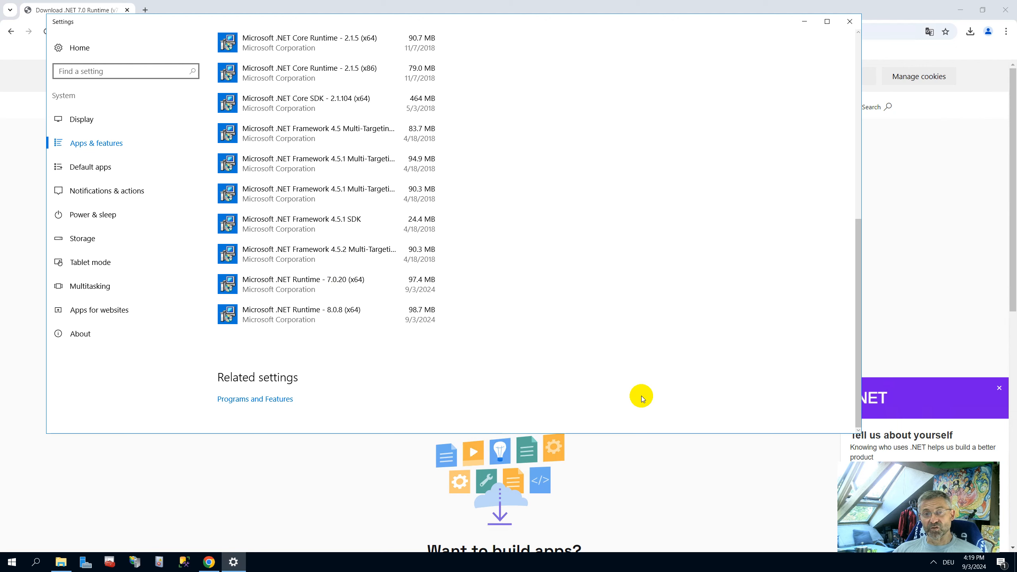